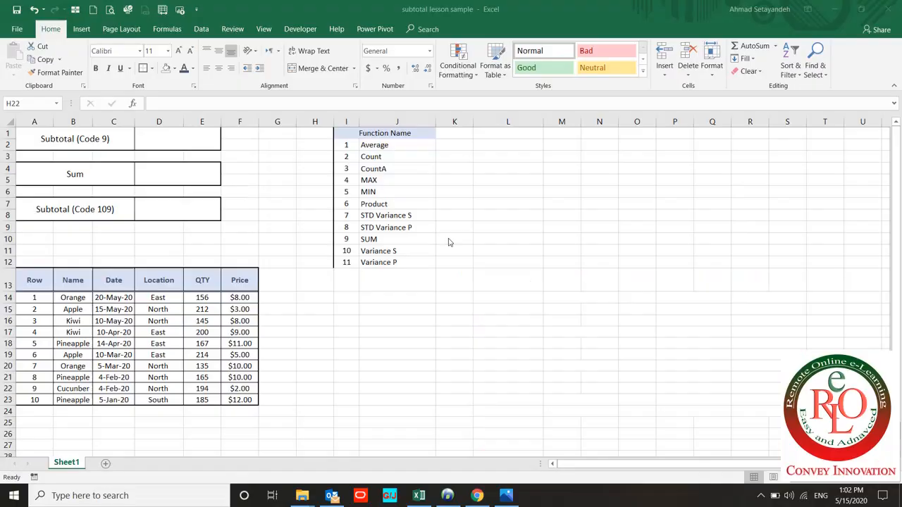
mouse_move(446, 246)
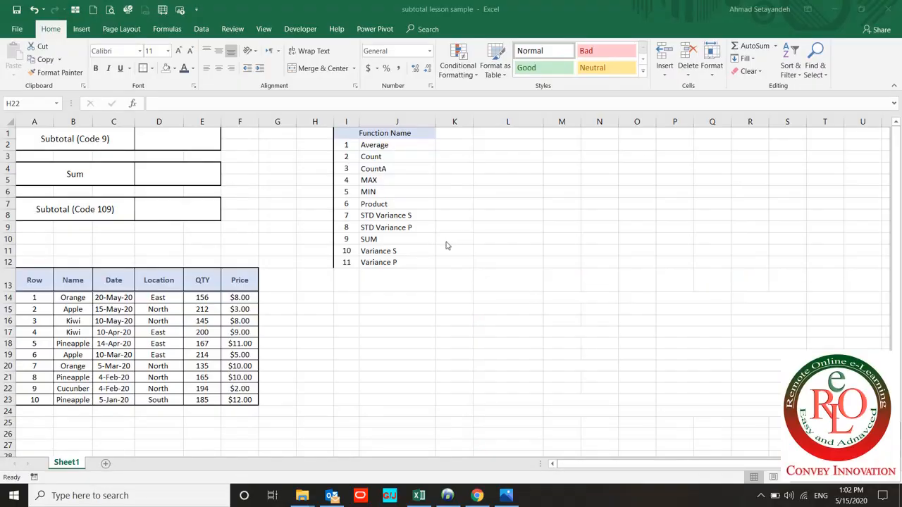
mouse_move(437, 256)
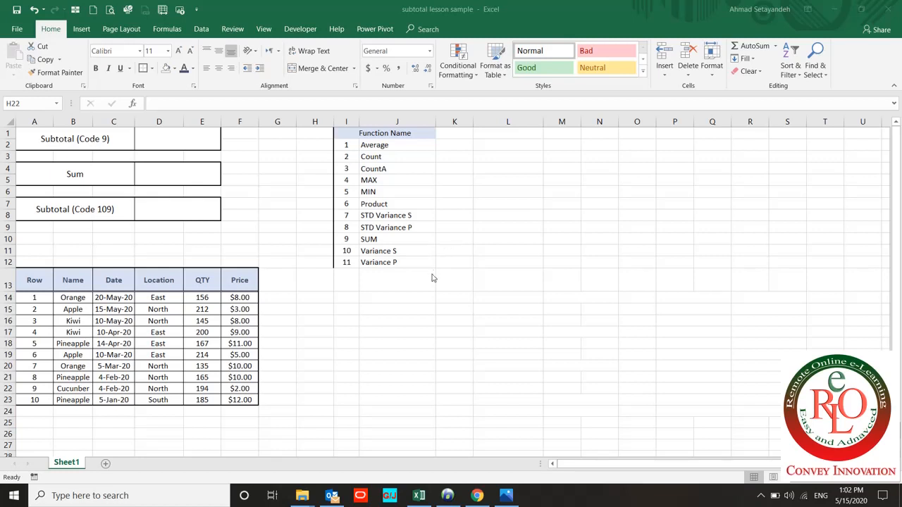
Begin a SUBTOTAL formula in the Code 9 result box, referencing the fruit table range.
left_click(315, 388)
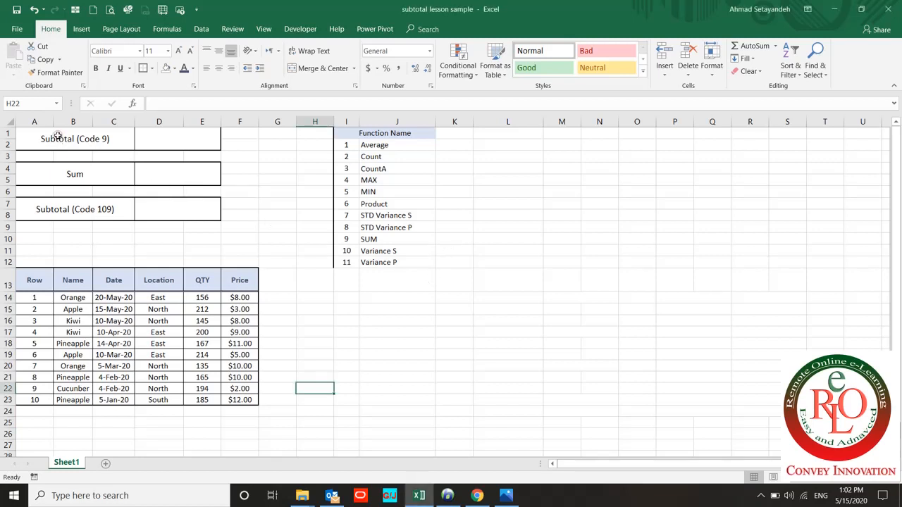
left_click(75, 139)
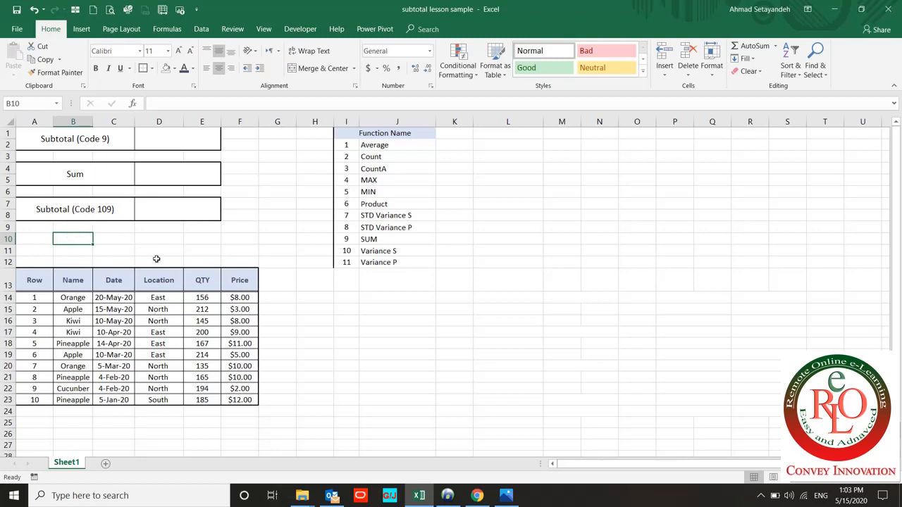
mouse_move(157, 258)
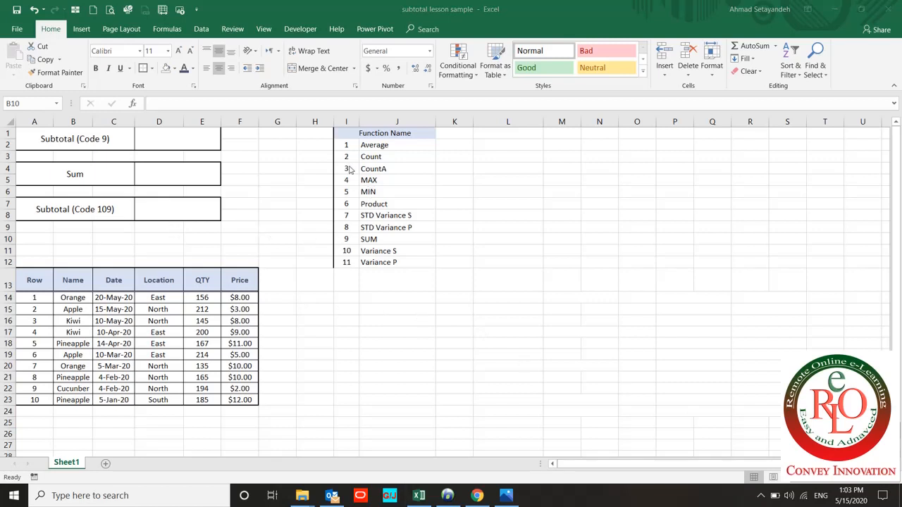
left_click_drag(346, 145, 315, 227)
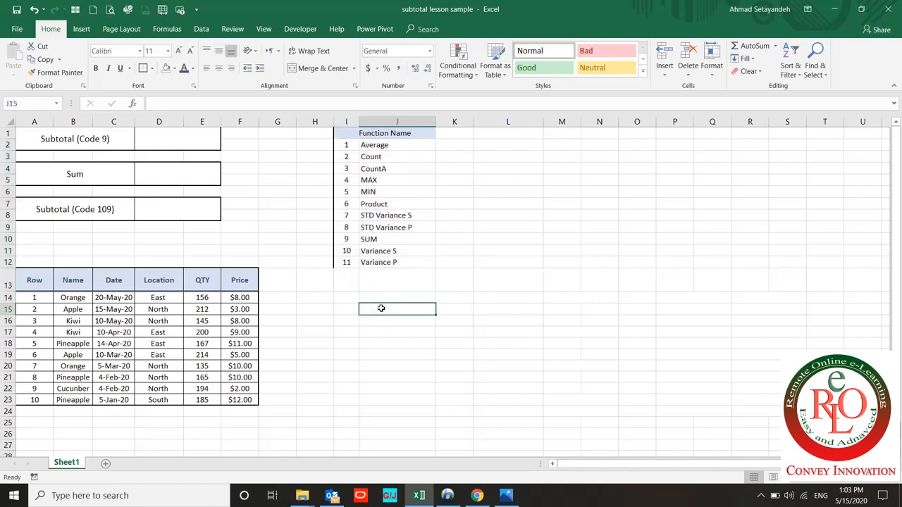
type("=subt")
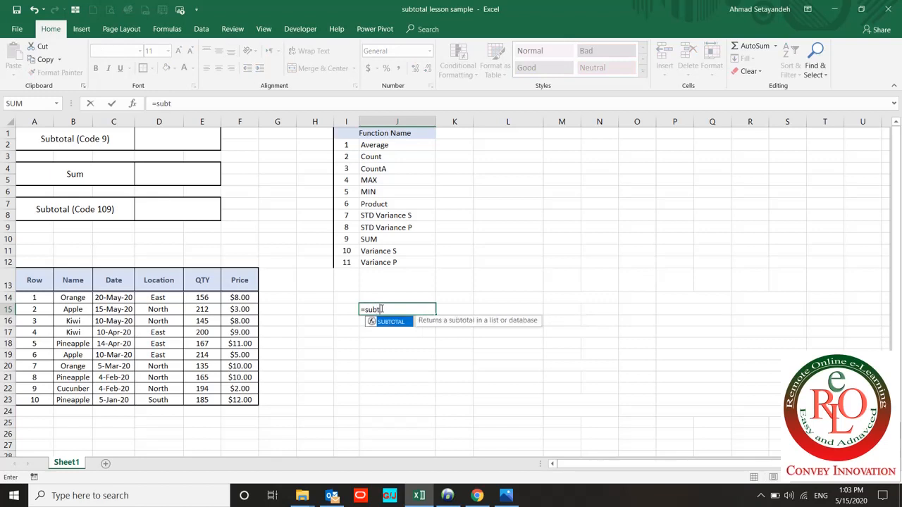
type("o")
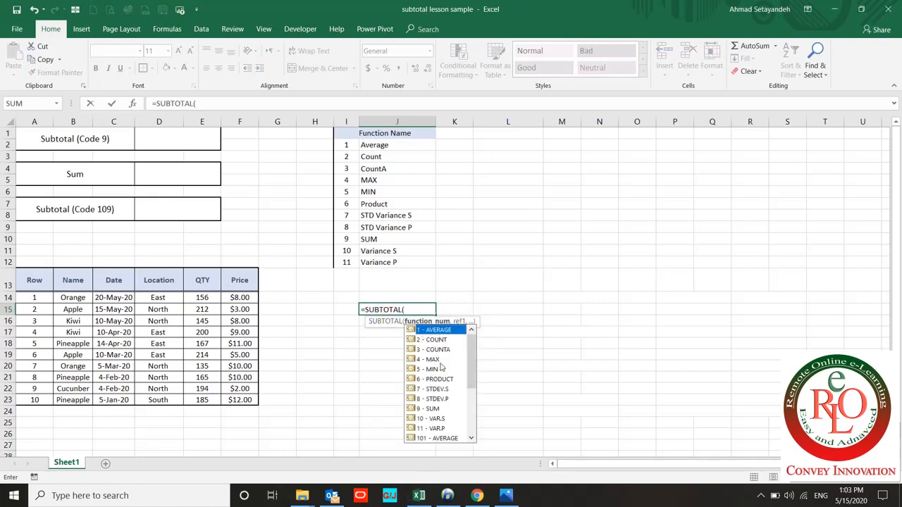
mouse_move(441, 345)
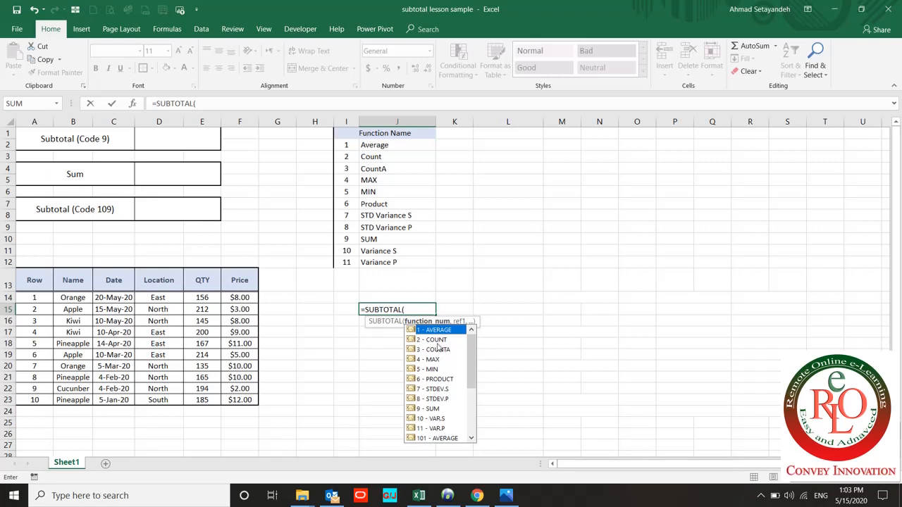
mouse_move(435, 427)
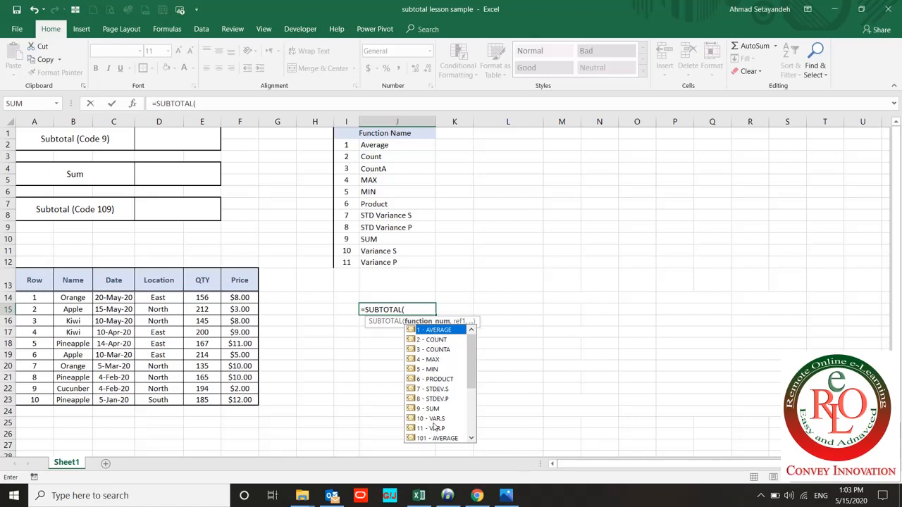
mouse_move(430, 429)
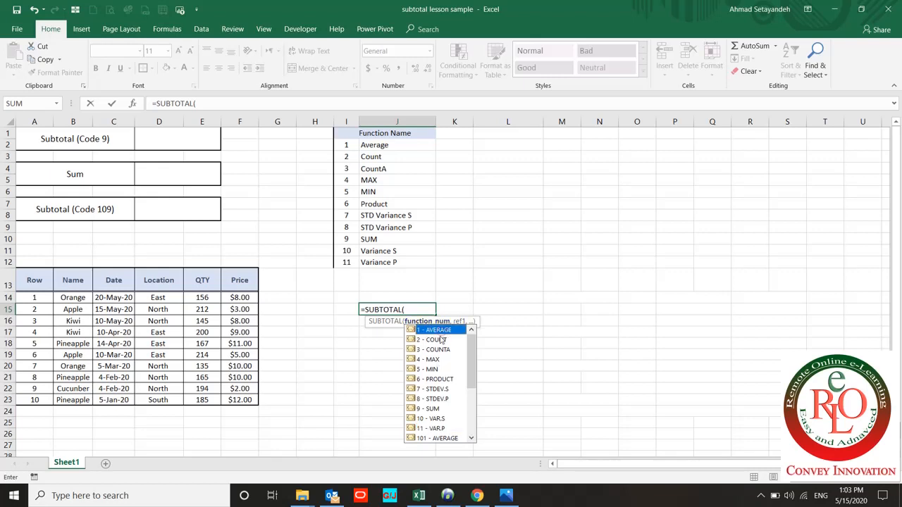
mouse_move(434, 340)
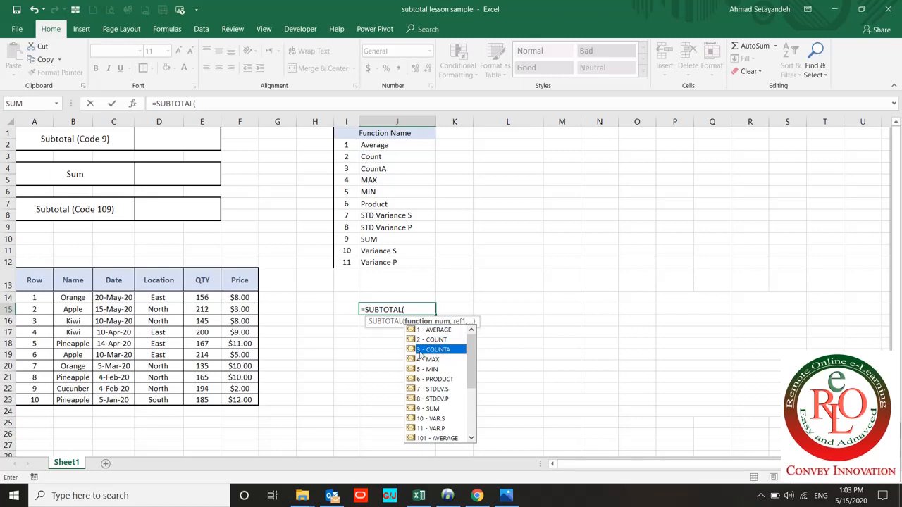
mouse_move(430, 359)
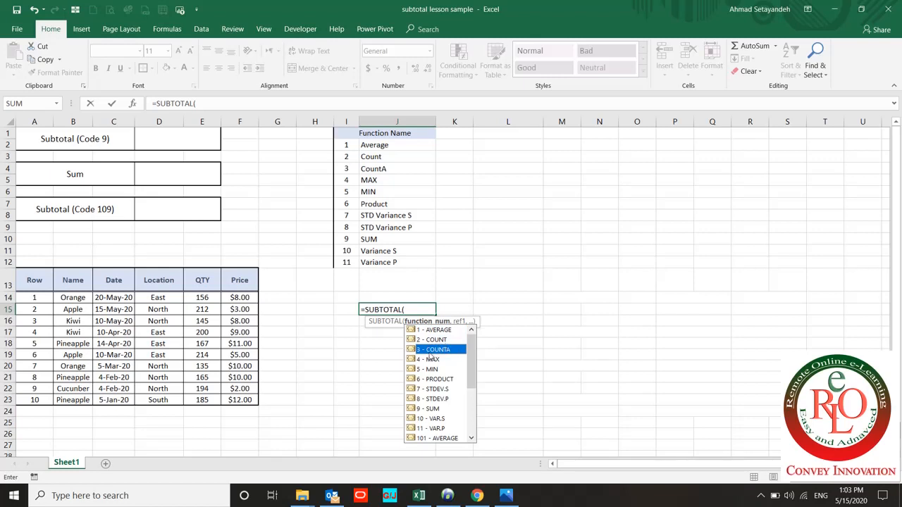
mouse_move(431, 360)
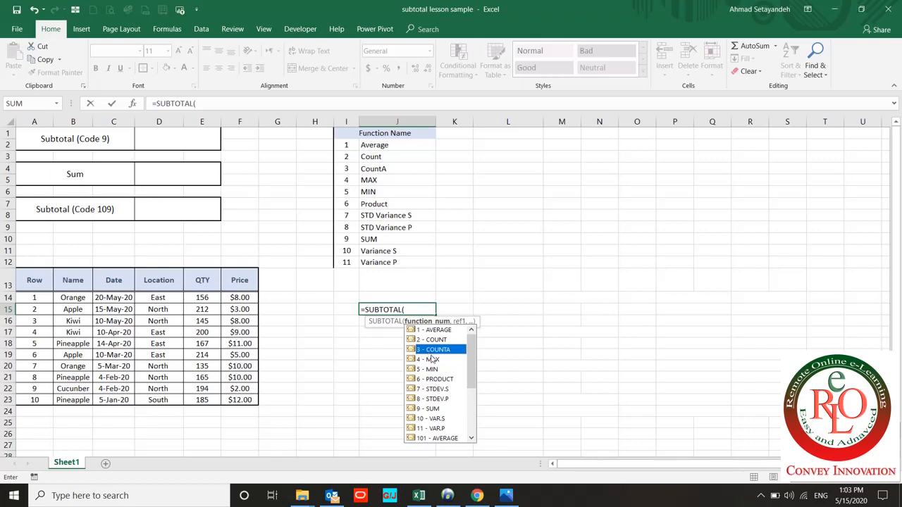
mouse_move(433, 369)
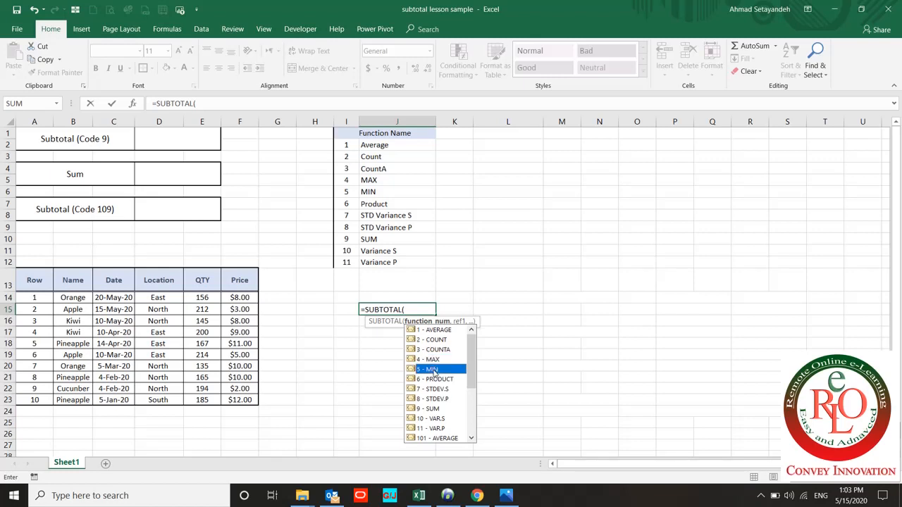
mouse_move(433, 378)
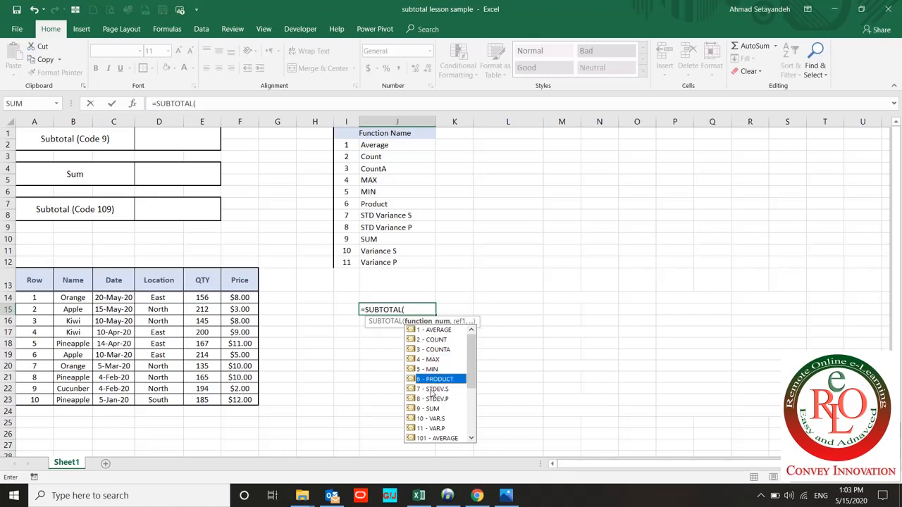
mouse_move(433, 389)
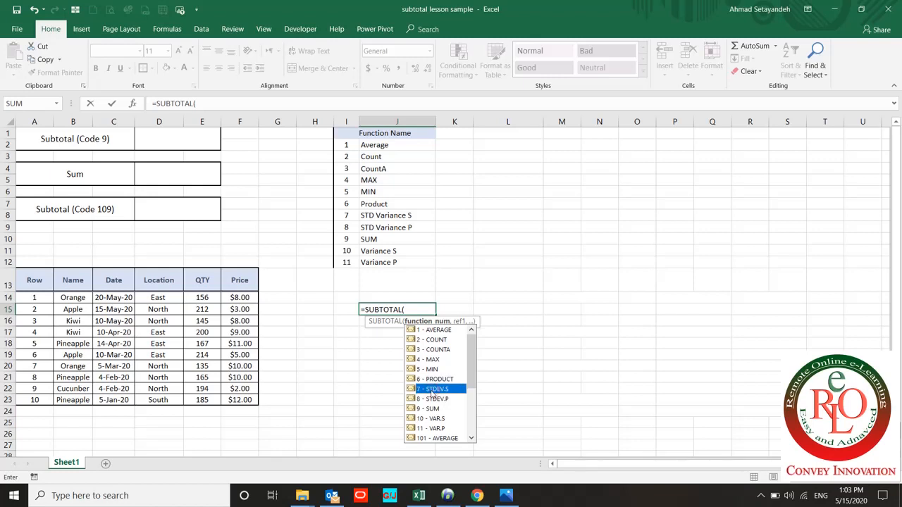
mouse_move(435, 399)
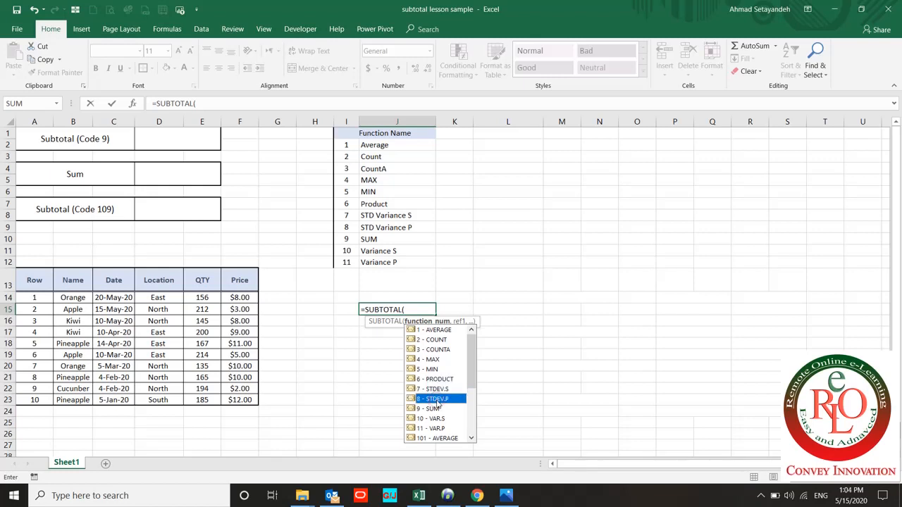
mouse_move(434, 409)
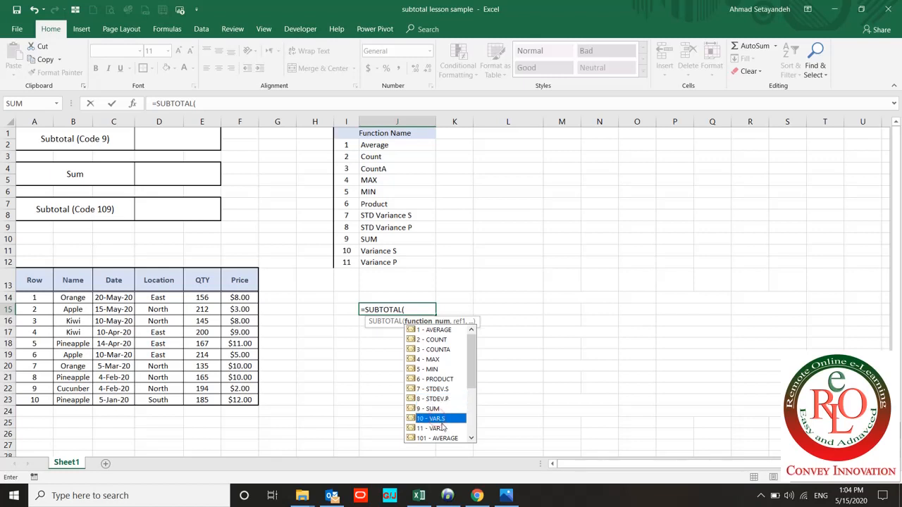
mouse_move(430, 429)
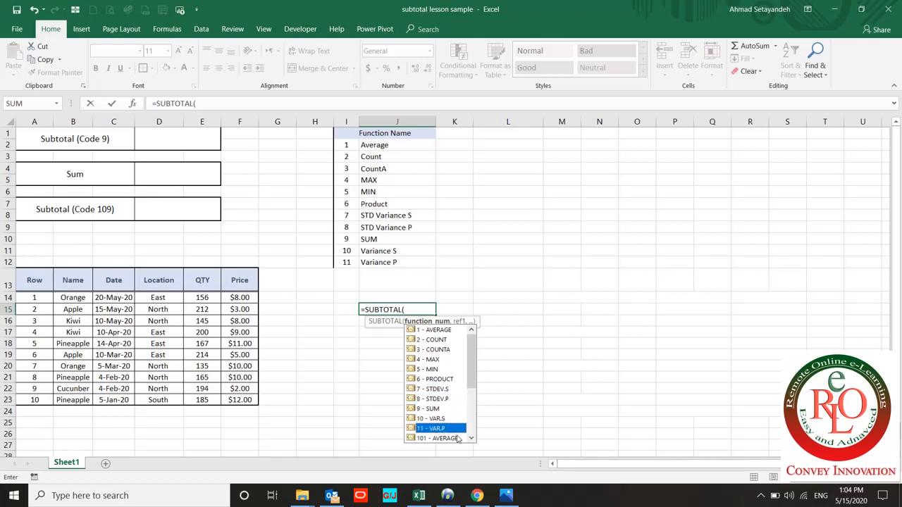
mouse_move(447, 400)
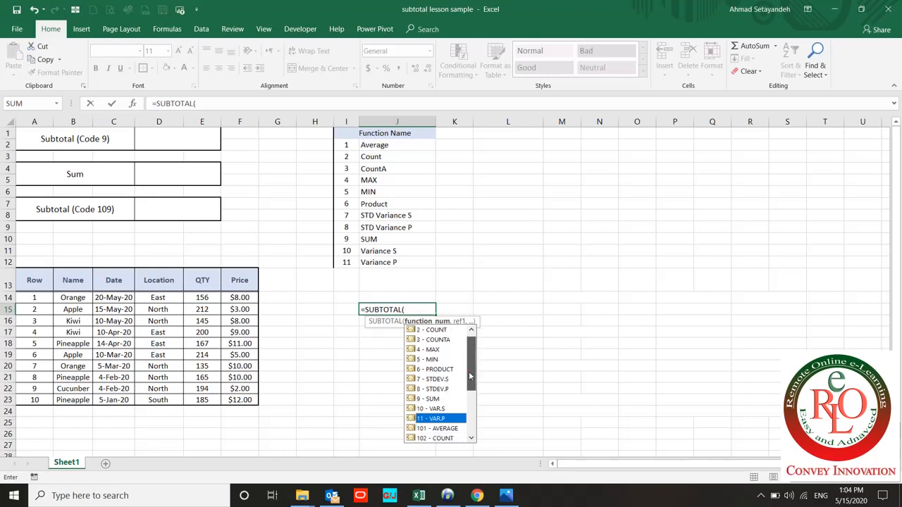
scroll("down", 3)
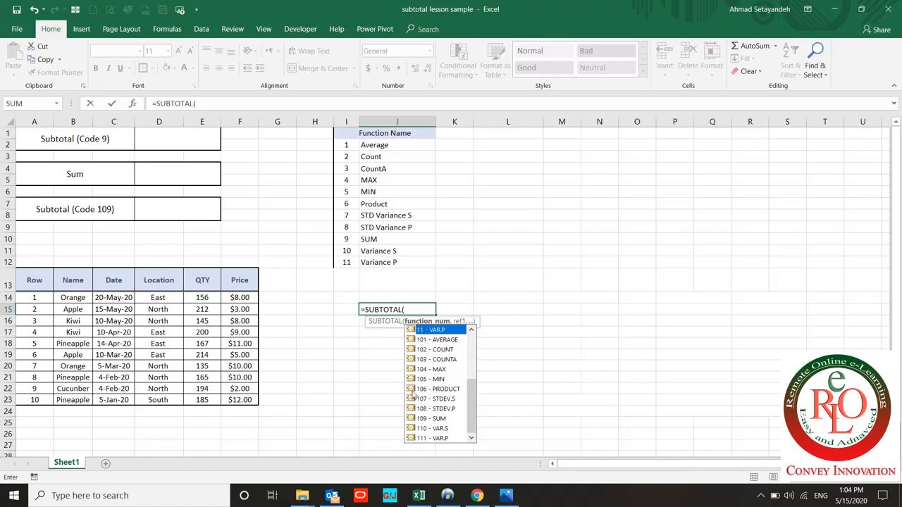
mouse_move(364, 331)
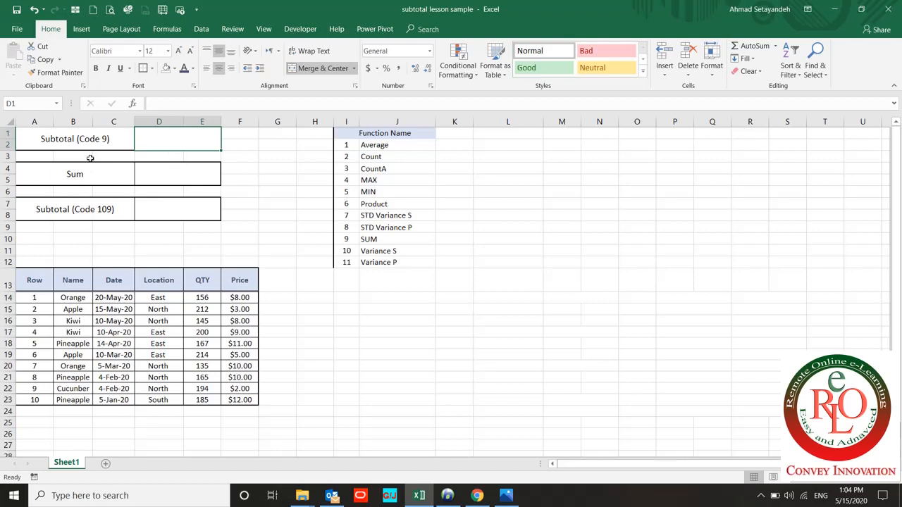
Enter =SUBTOTAL(9,E14:E23) over the QTY values, giving 1773 beside Subtotal (Code 9).
type("=su")
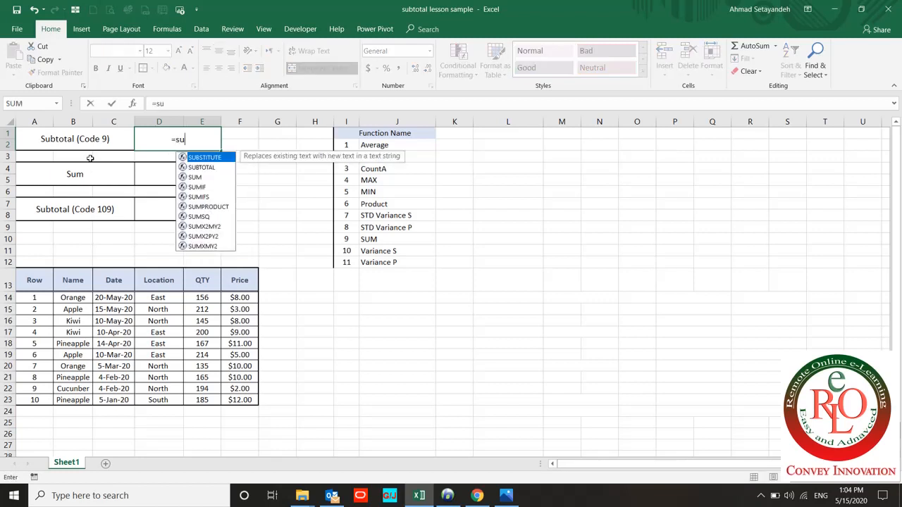
type("b")
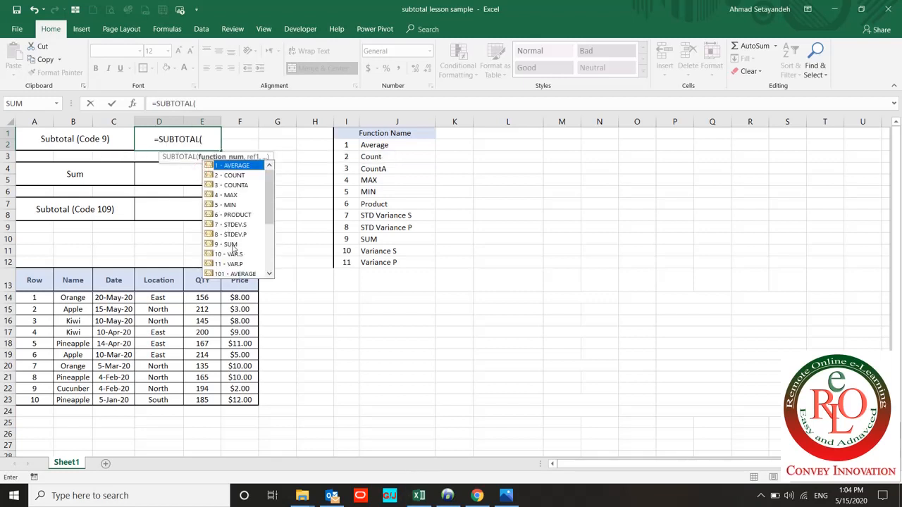
mouse_move(225, 244)
type("9,")
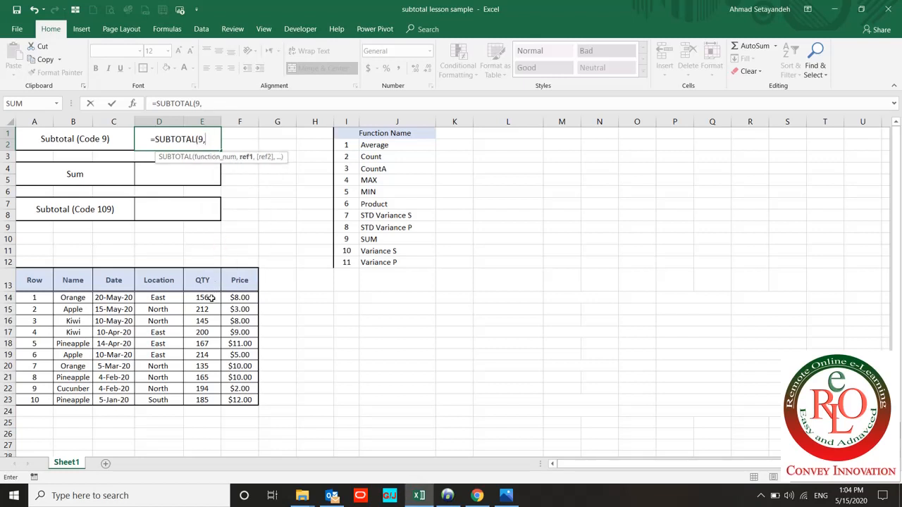
left_click_drag(202, 297, 202, 399)
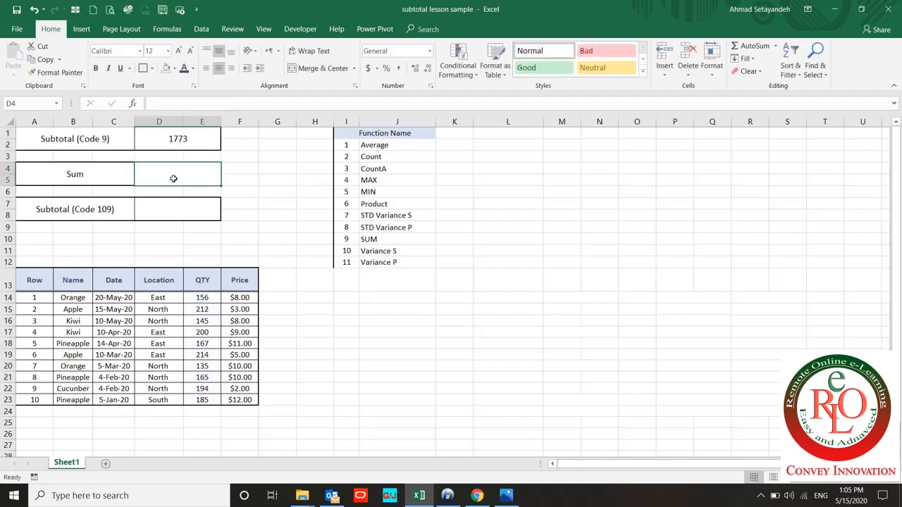
Enter =SUM(E14:E23) in the Sum box, totalling the QTY values to 1,773.
type("=sum(")
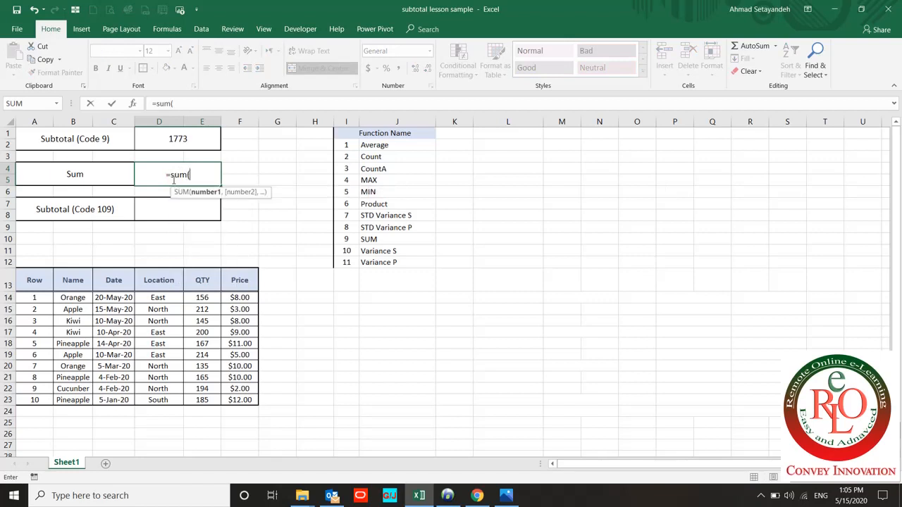
left_click(202, 297)
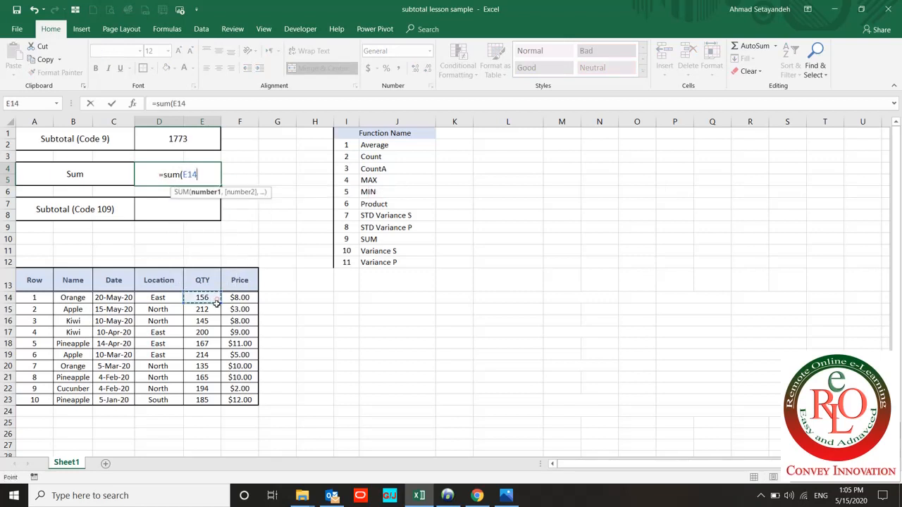
left_click_drag(202, 298, 203, 400)
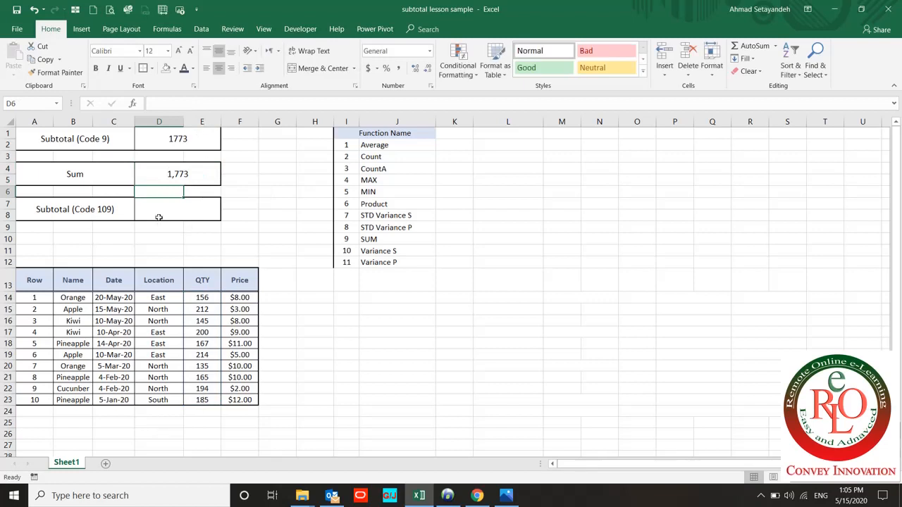
left_click(178, 209)
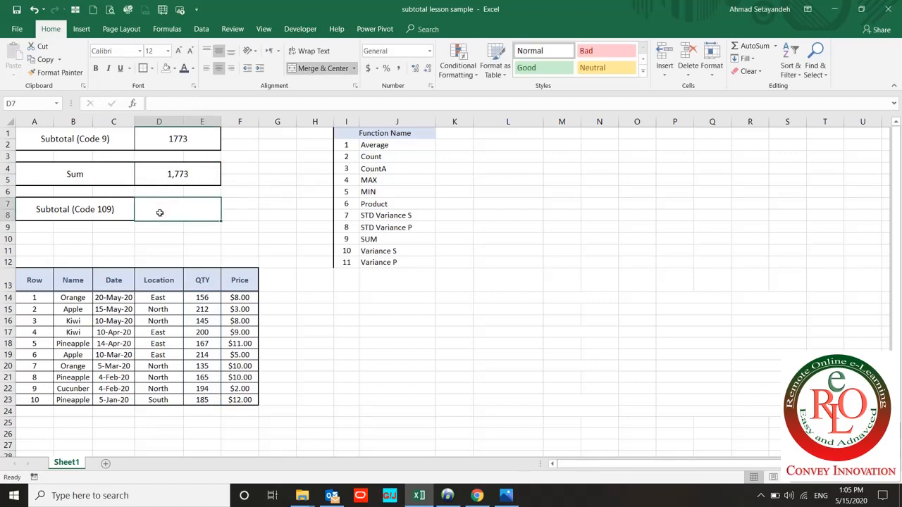
Enter =SUBTOTAL(109,E14:E23) in the Code 109 box, giving 1773 like the other two results.
type("=sum")
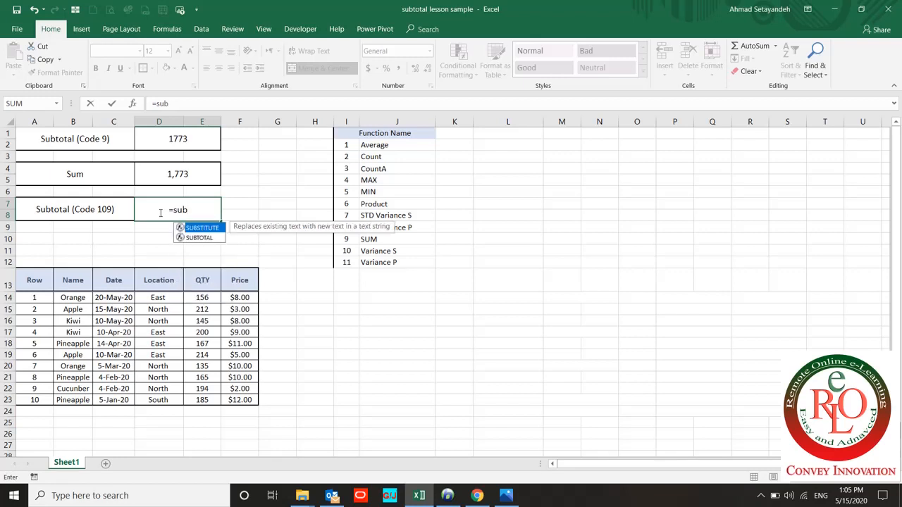
type("SUBTOTAL(")
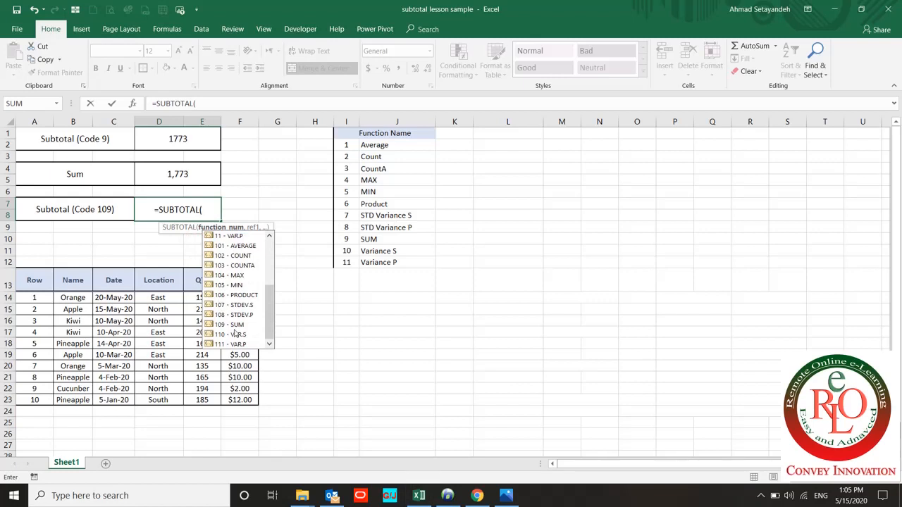
type("109")
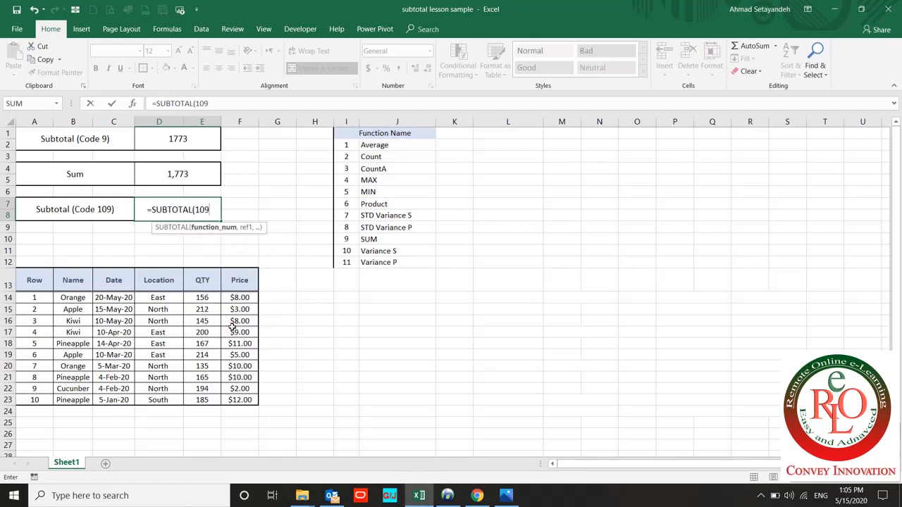
left_click_drag(203, 297, 202, 343)
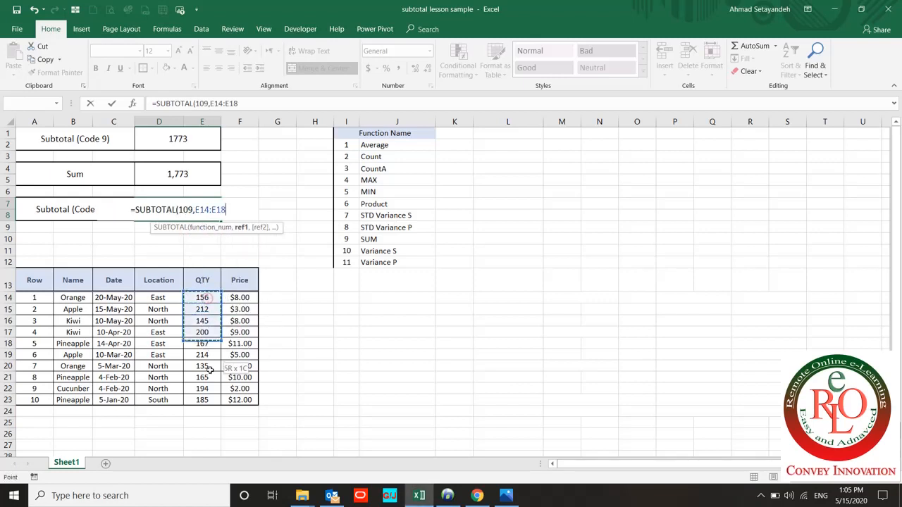
left_click_drag(203, 343, 202, 400)
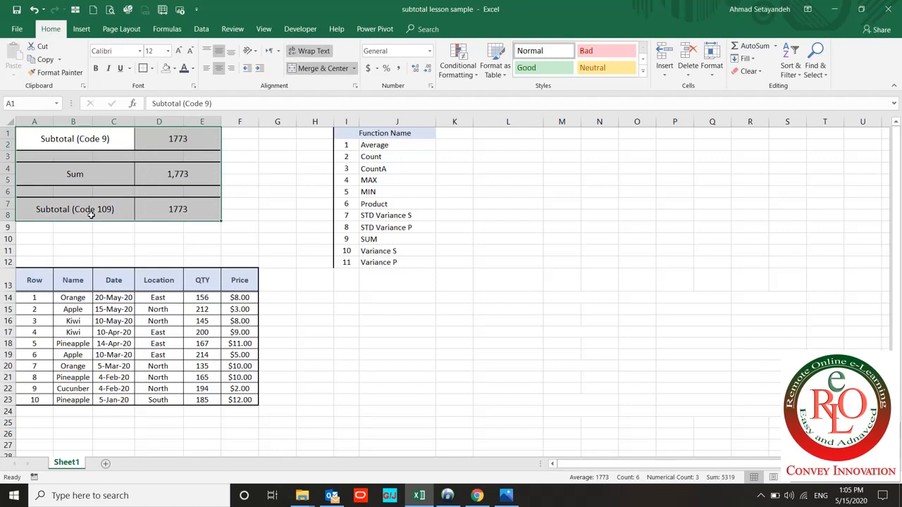
mouse_move(90, 216)
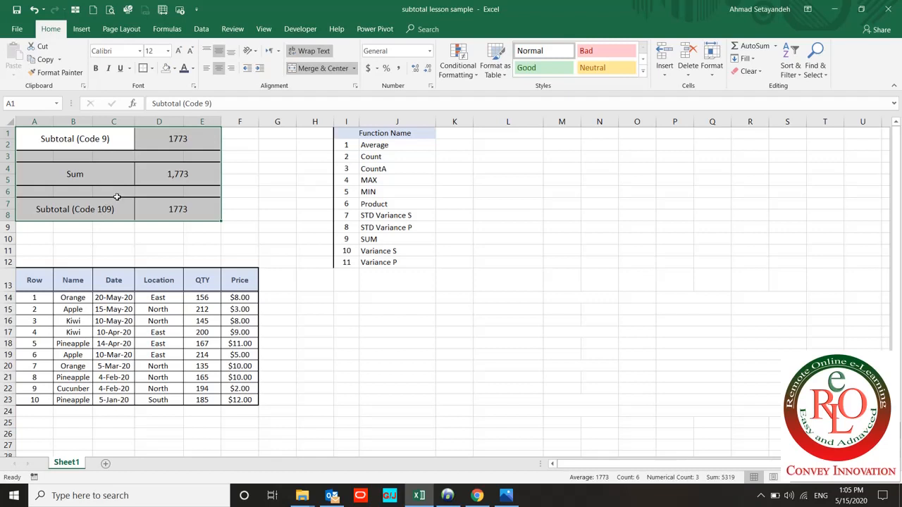
mouse_move(127, 214)
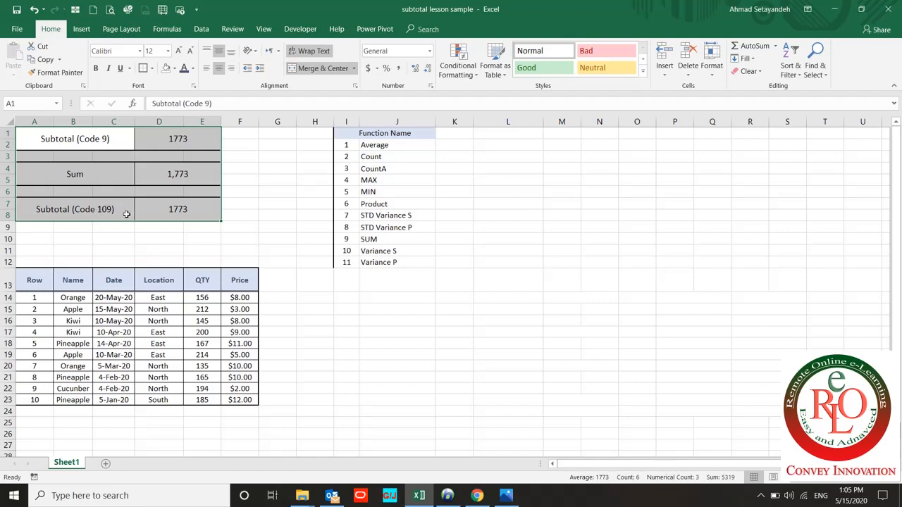
left_click(158, 238)
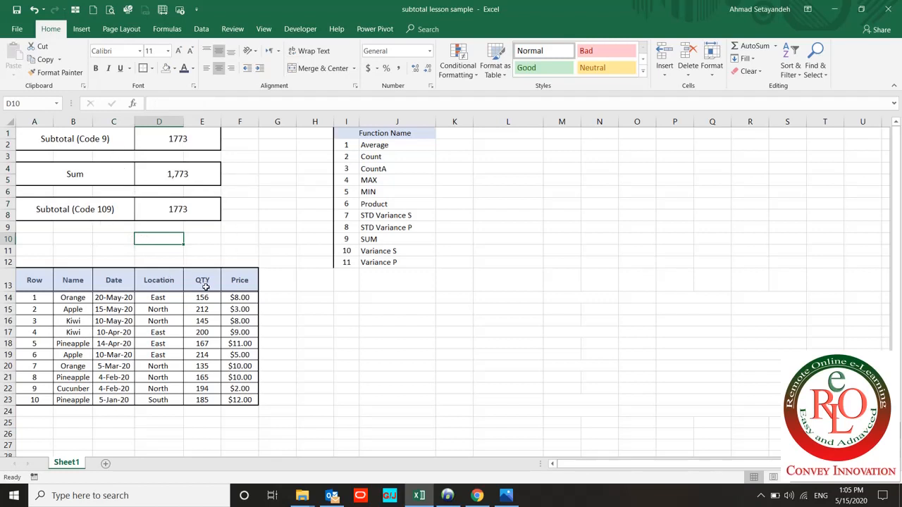
mouse_move(197, 296)
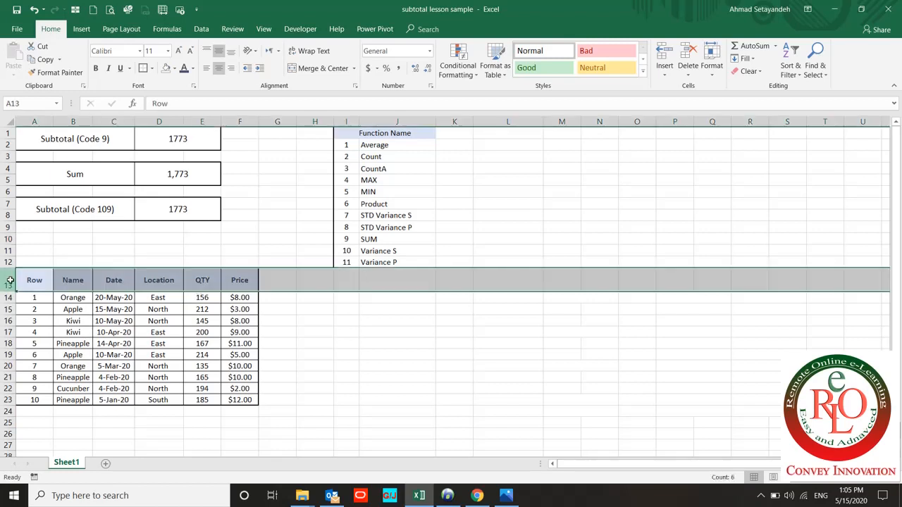
Turn on AutoFilter for the fruit table's header row via Data > Filter.
left_click(201, 29)
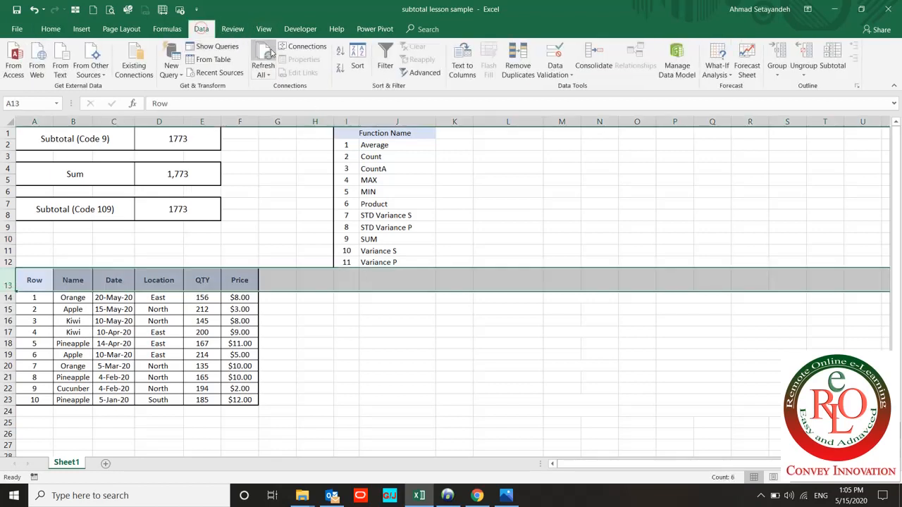
left_click(385, 59)
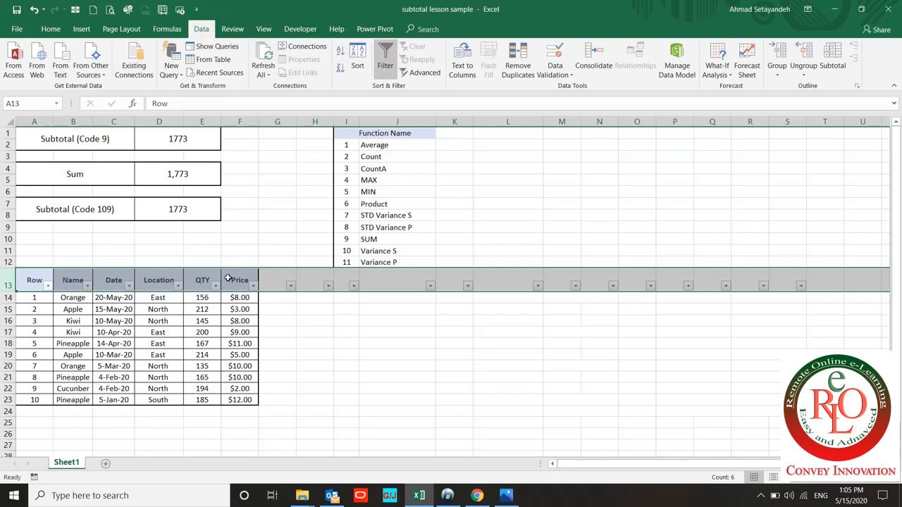
left_click(215, 286)
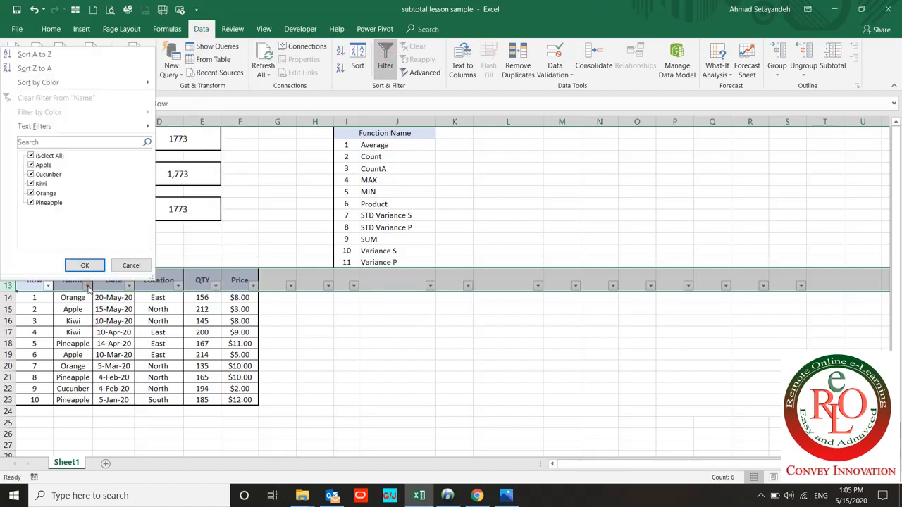
Filter Name to Apple and Cucumber so both subtotals show 620 while Sum stays 1,773.
left_click(44, 165)
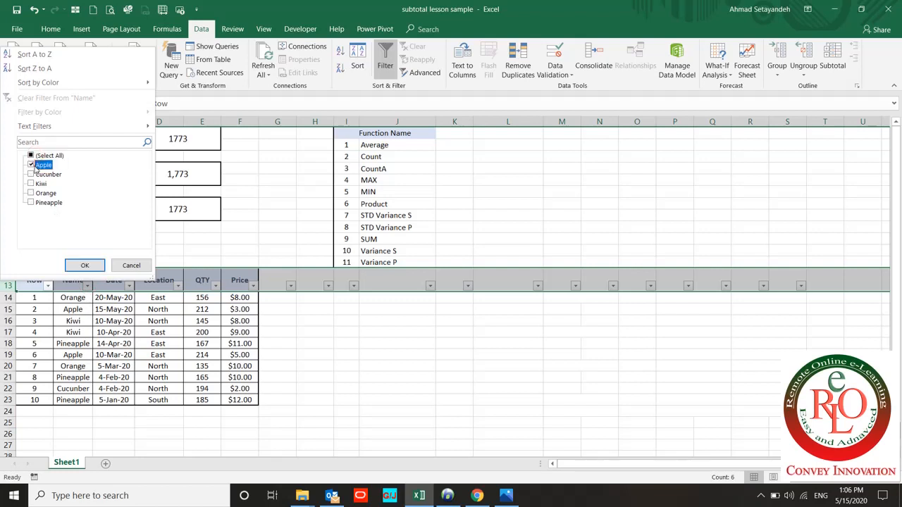
left_click(84, 265)
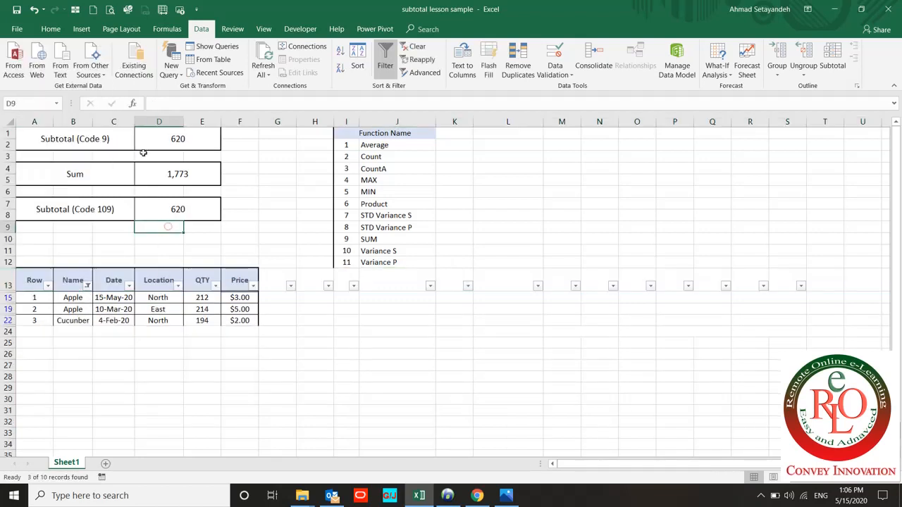
left_click(177, 139)
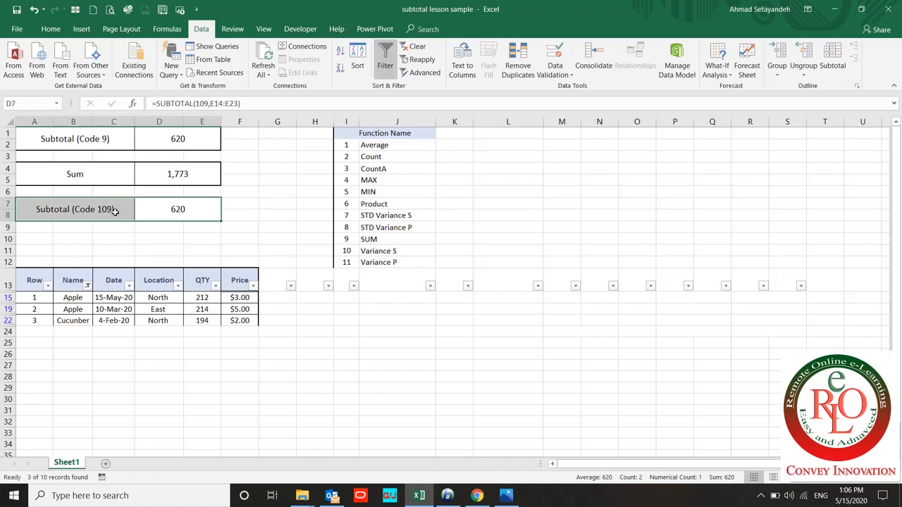
left_click(177, 174)
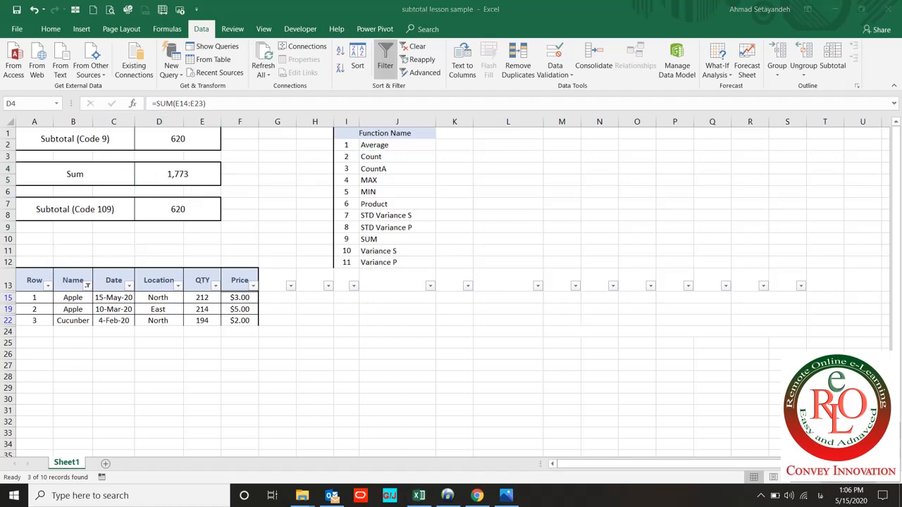
mouse_move(95, 160)
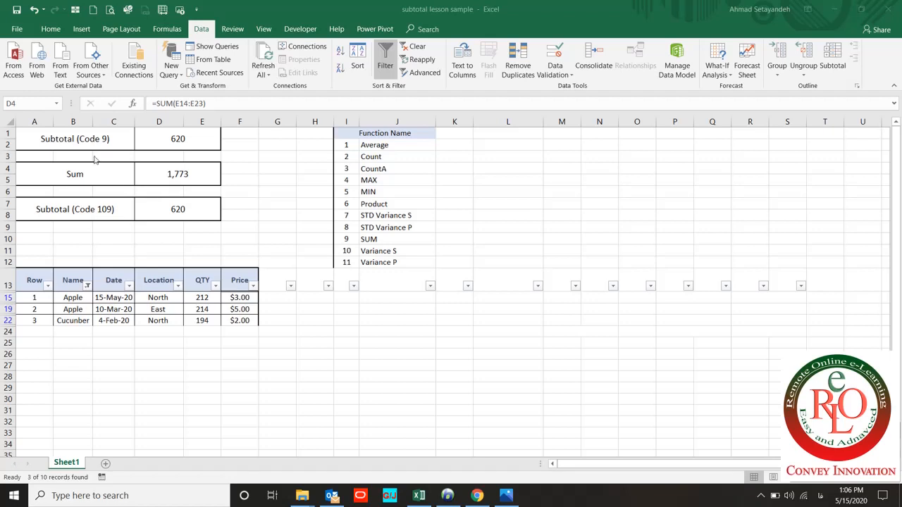
mouse_move(101, 198)
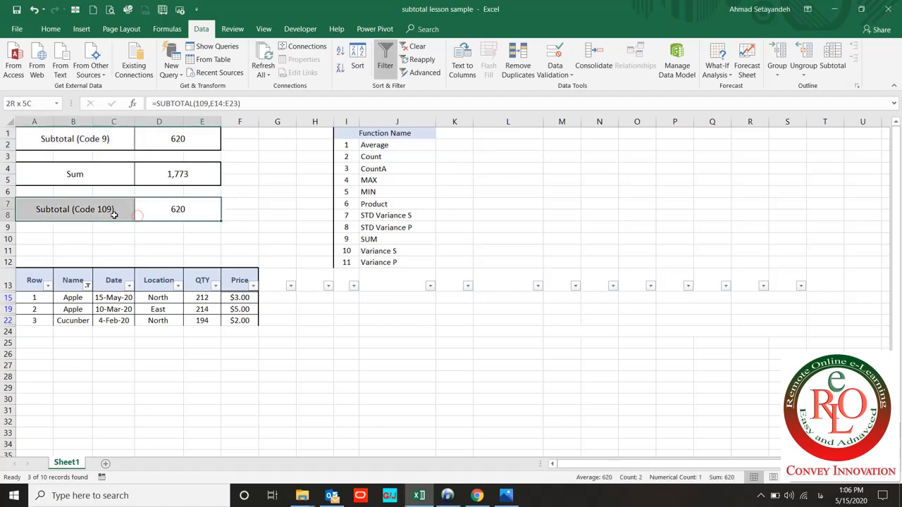
left_click(178, 209)
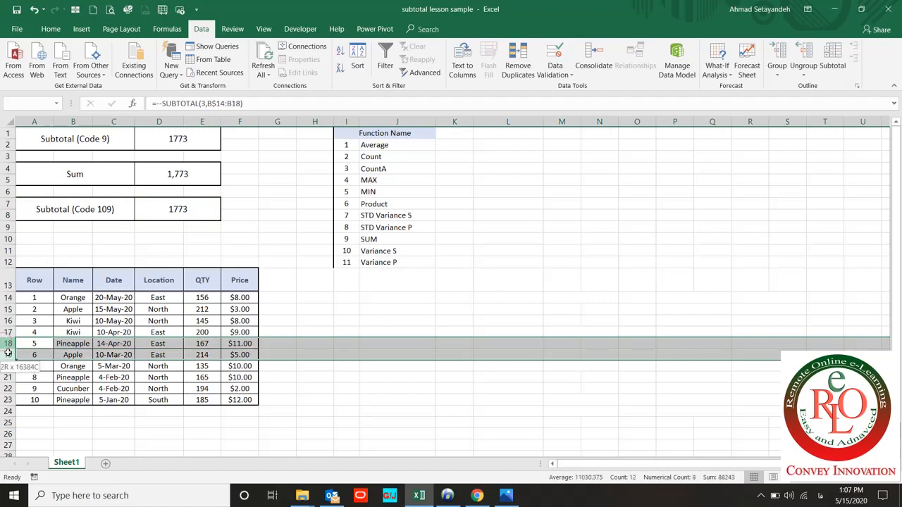
right_click(34, 343)
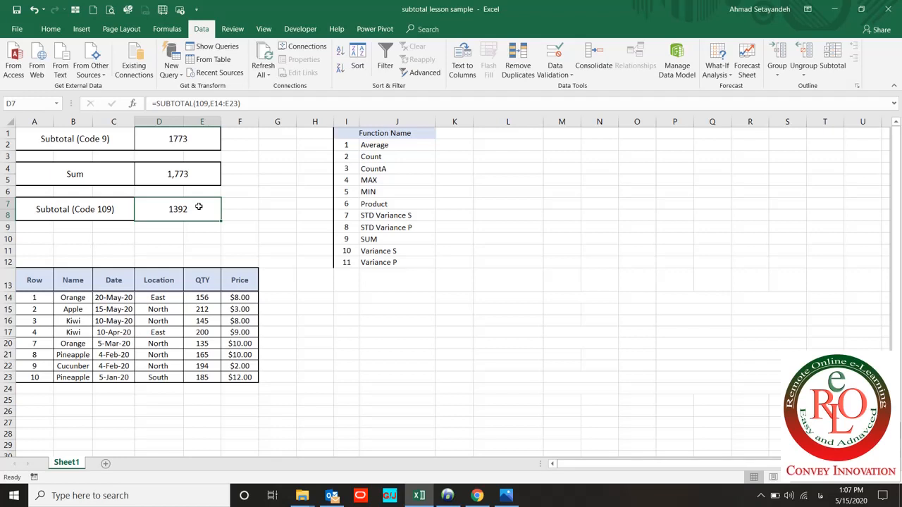
left_click(178, 139)
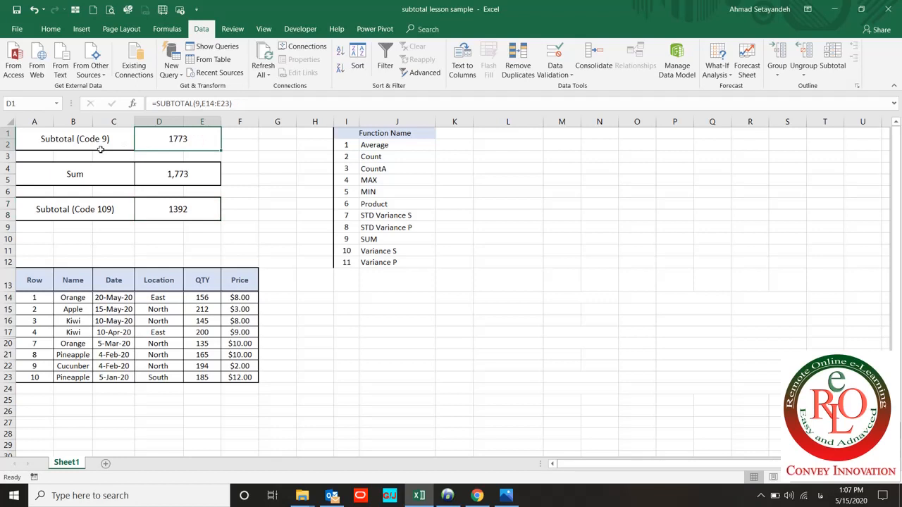
left_click(75, 209)
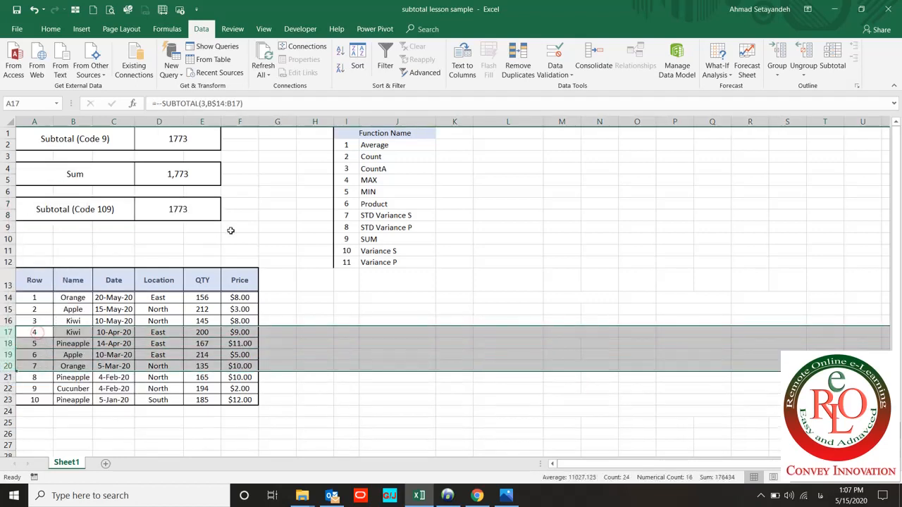
left_click(177, 209)
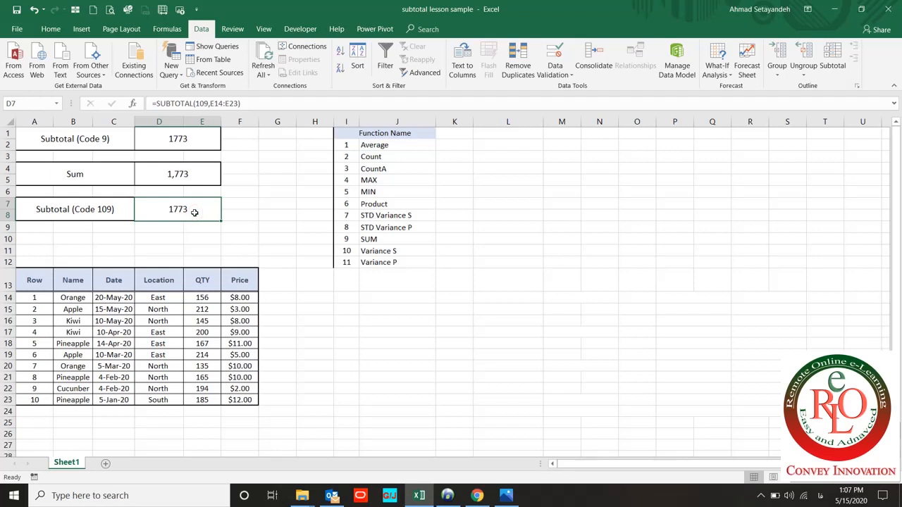
mouse_move(257, 173)
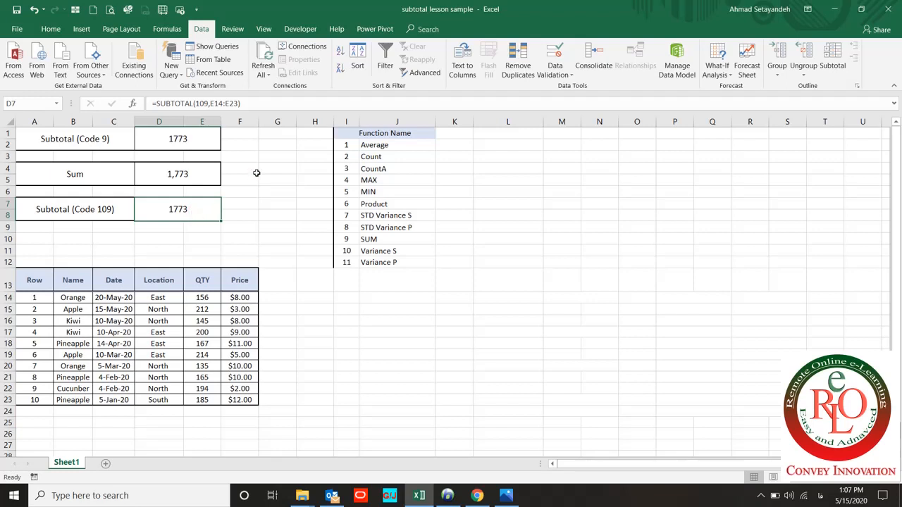
mouse_move(241, 280)
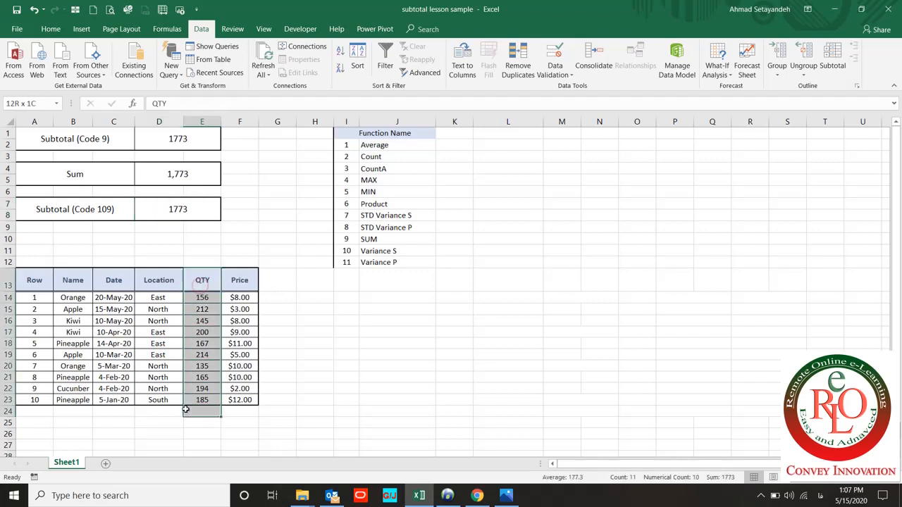
Add a 'Total sale' header in G13 for a quantity-times-price column.
left_click(50, 29)
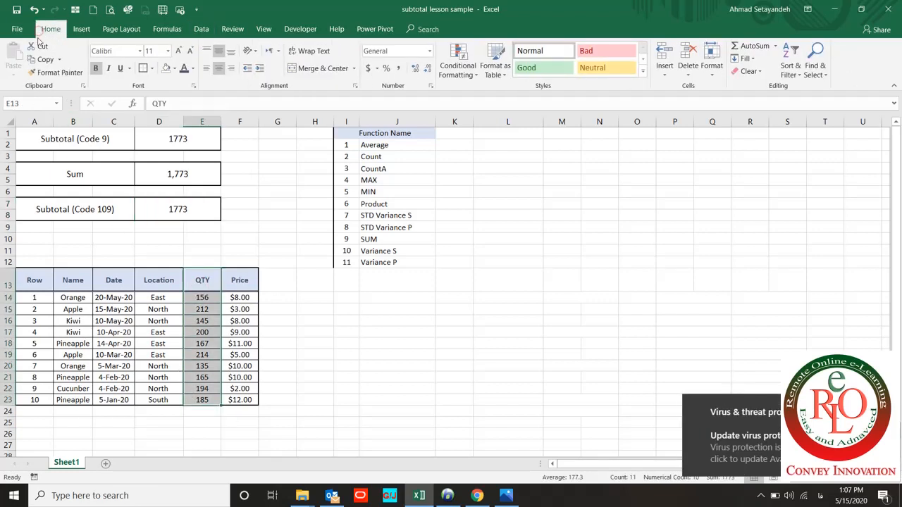
left_click(56, 71)
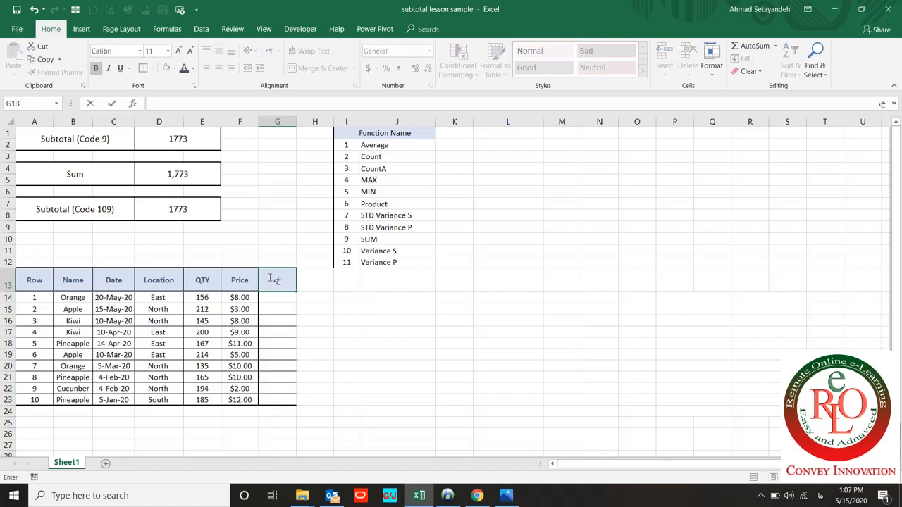
type("Total")
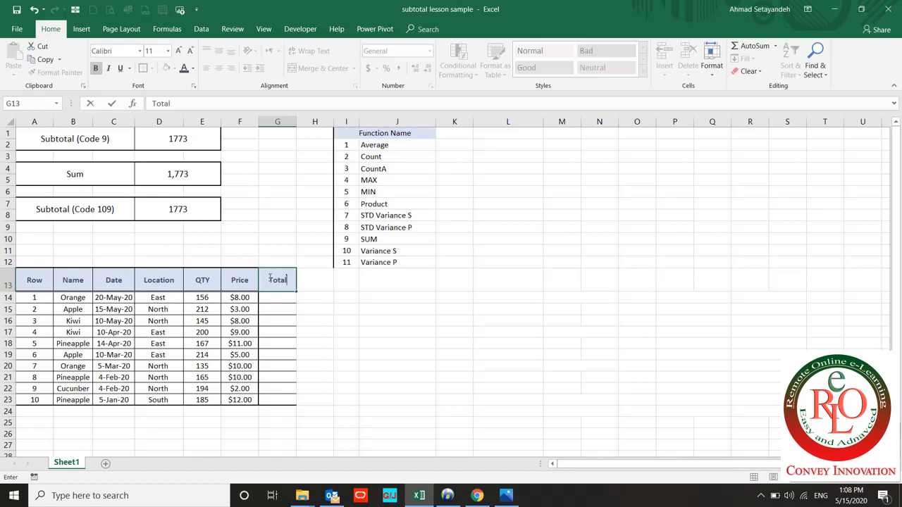
type("sale")
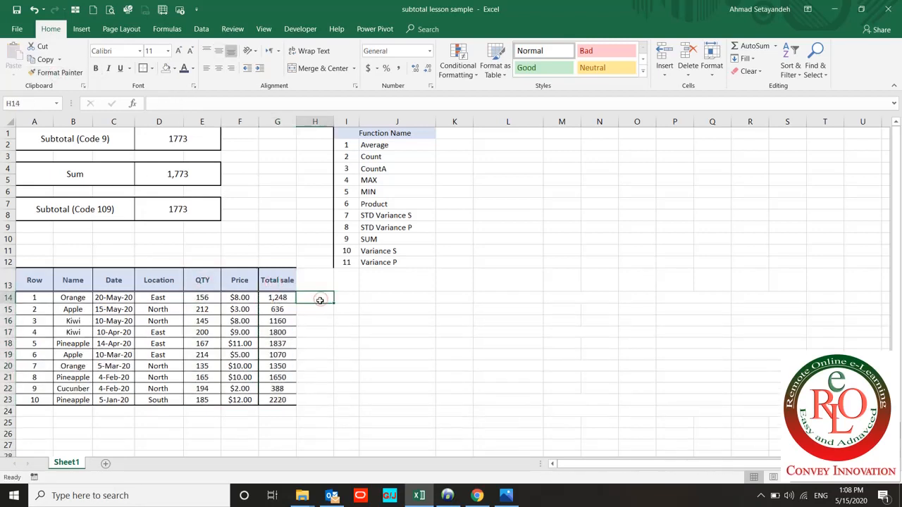
mouse_move(317, 304)
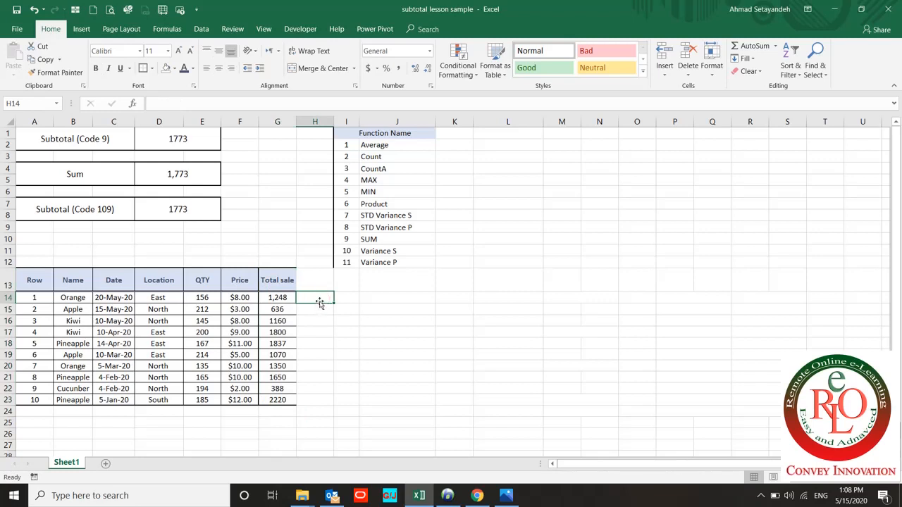
mouse_move(366, 329)
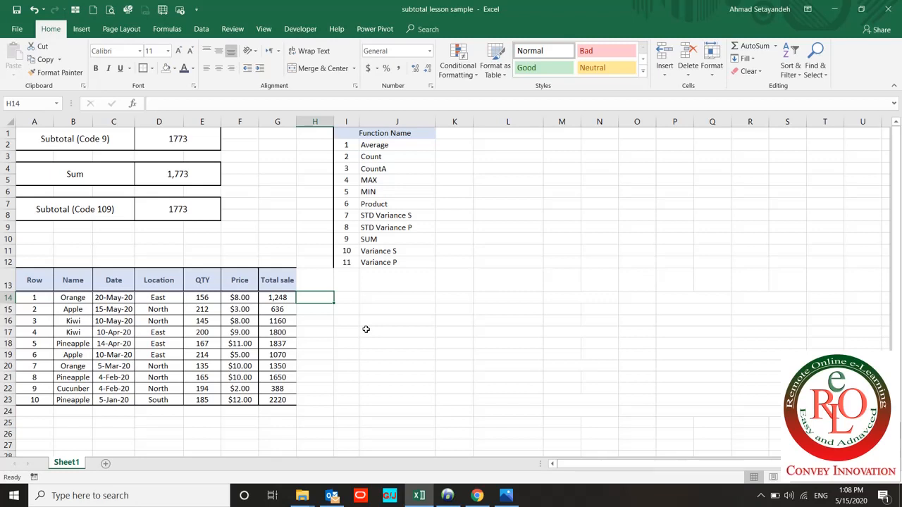
mouse_move(402, 257)
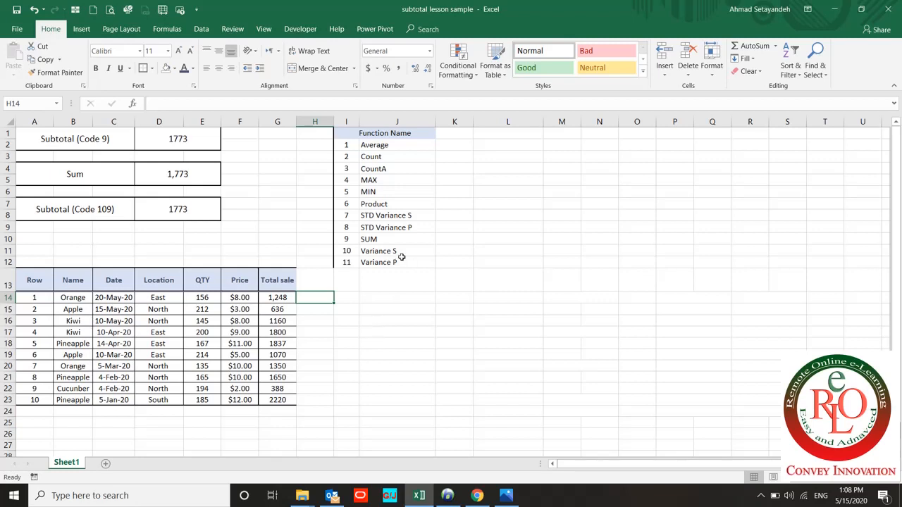
Copy the result-box formatting onto F1:G8, adding empty bordered boxes beside the three totals.
left_click_drag(358, 132, 397, 262)
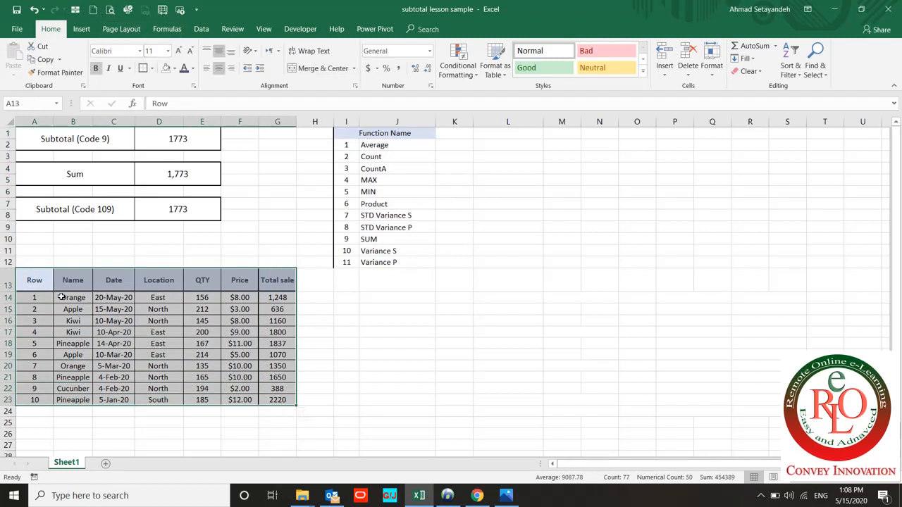
mouse_move(72, 298)
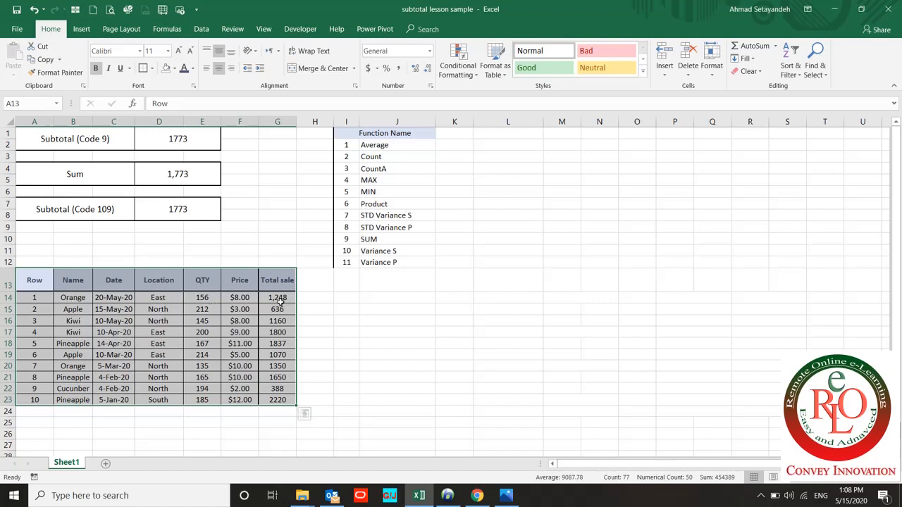
left_click(277, 280)
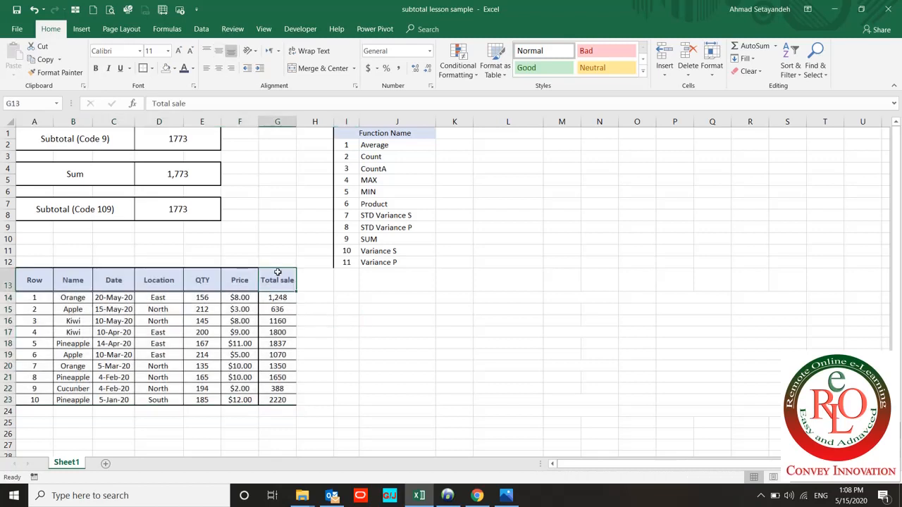
left_click_drag(34, 280, 277, 400)
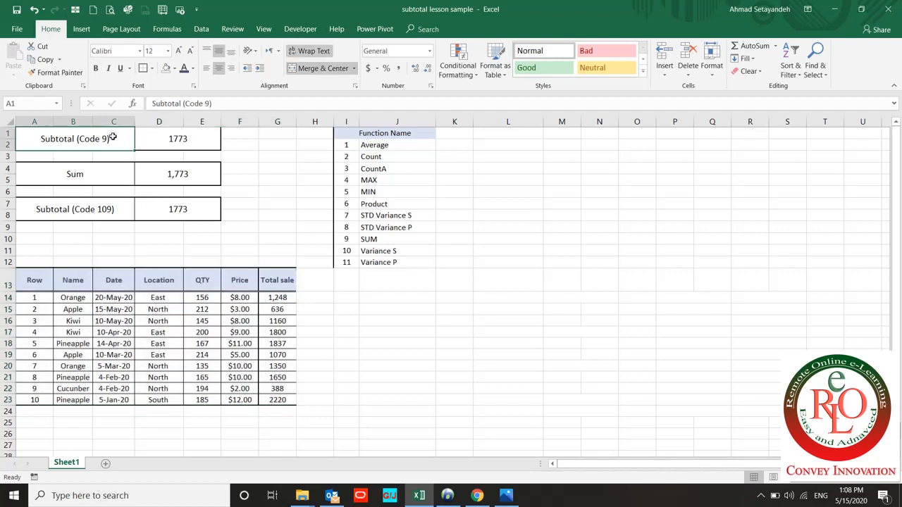
left_click(177, 139)
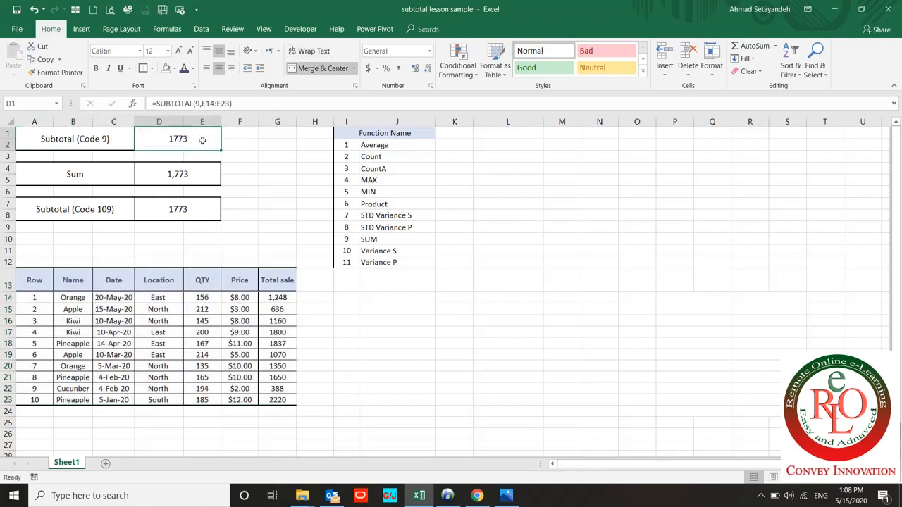
left_click(240, 138)
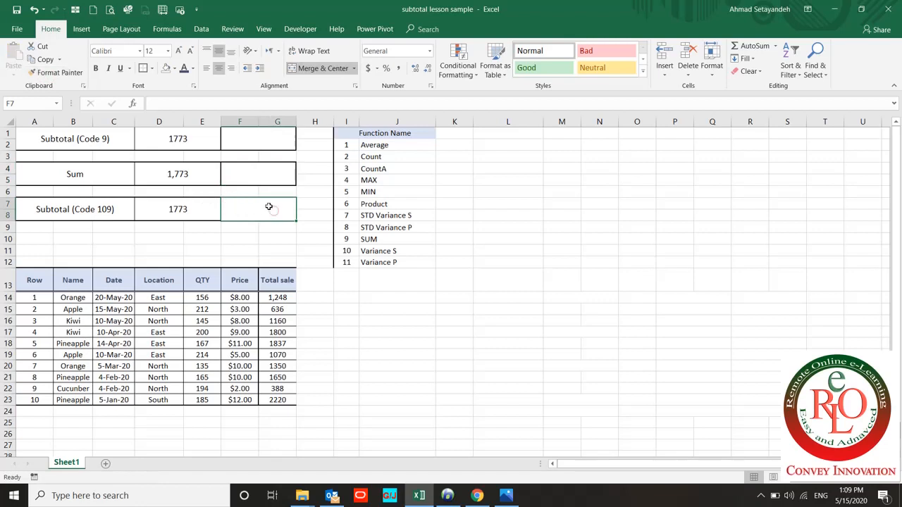
mouse_move(251, 207)
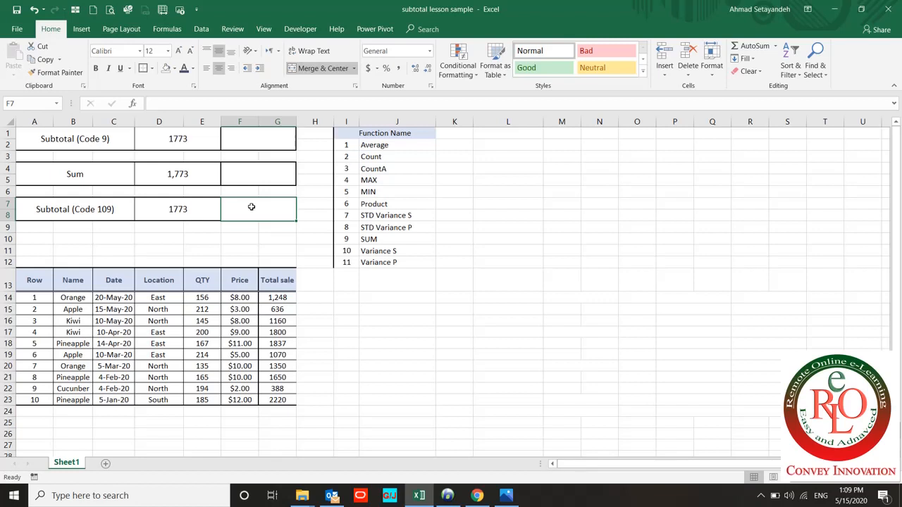
Enter =SUBTOTAL(9,G14:G23) in F7, totalling the Total sale column to 13359.
type("=sum")
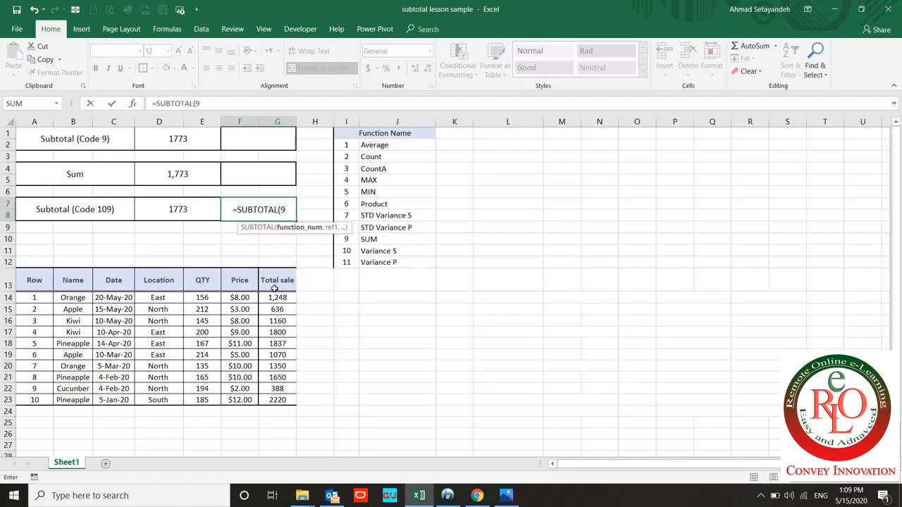
type(",")
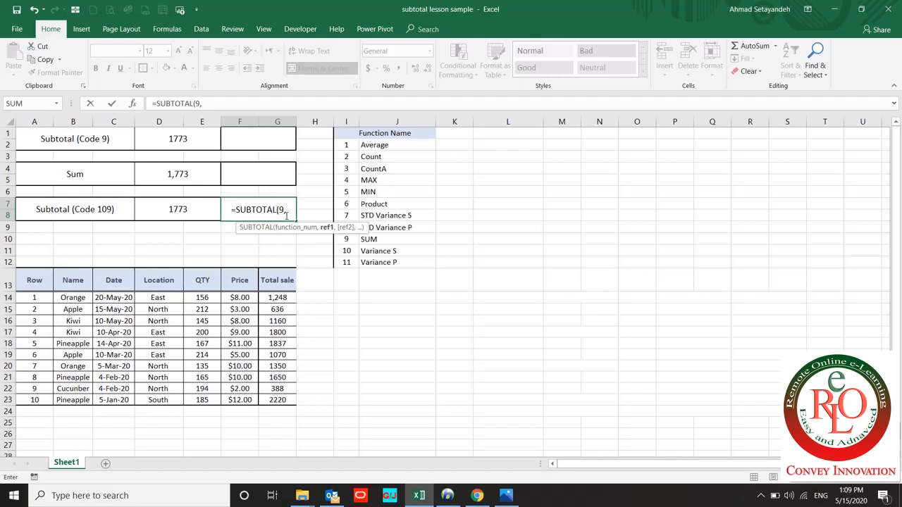
type(";")
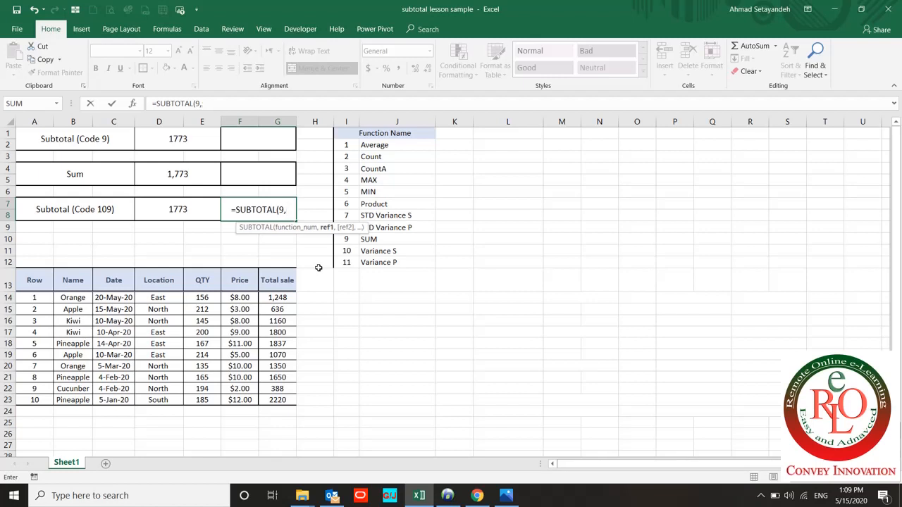
left_click_drag(277, 297, 276, 310)
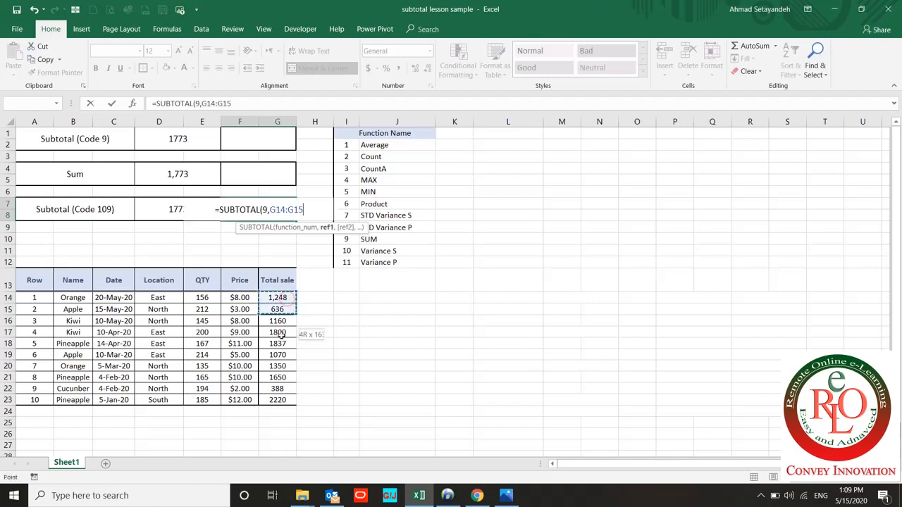
left_click_drag(276, 296, 277, 399)
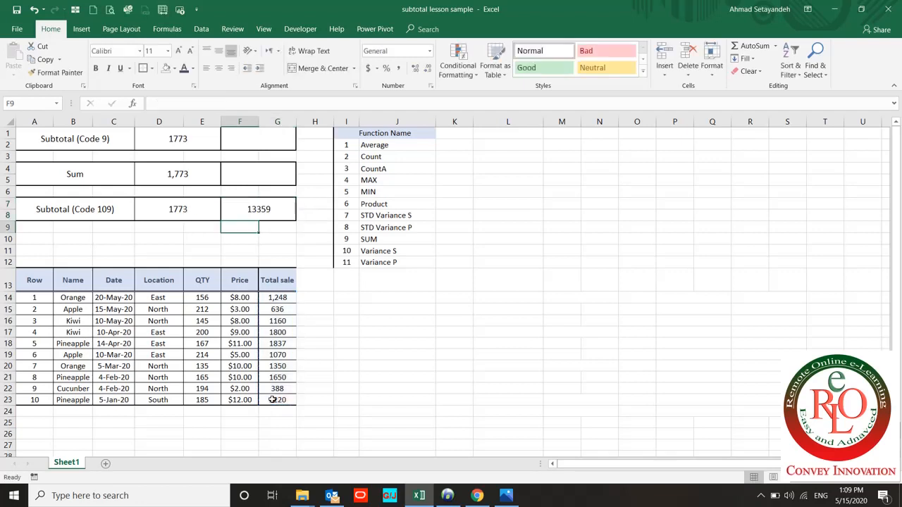
left_click(259, 208)
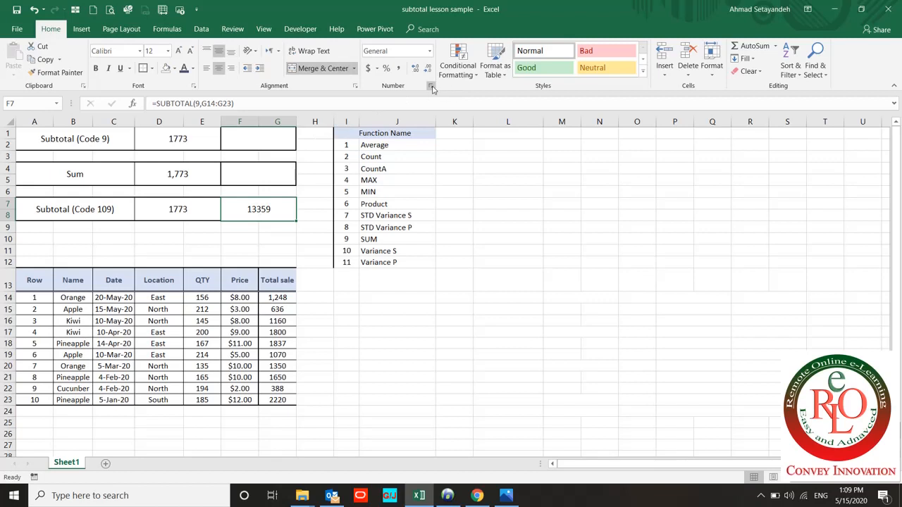
Format the 13359 total as Number with a thousands separator and 0 decimals, reading 13,359.
left_click(431, 85)
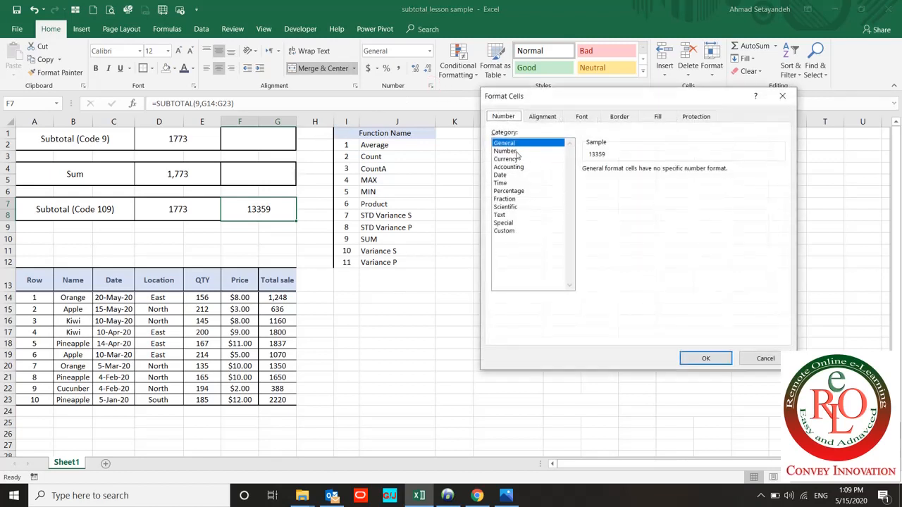
left_click(506, 151)
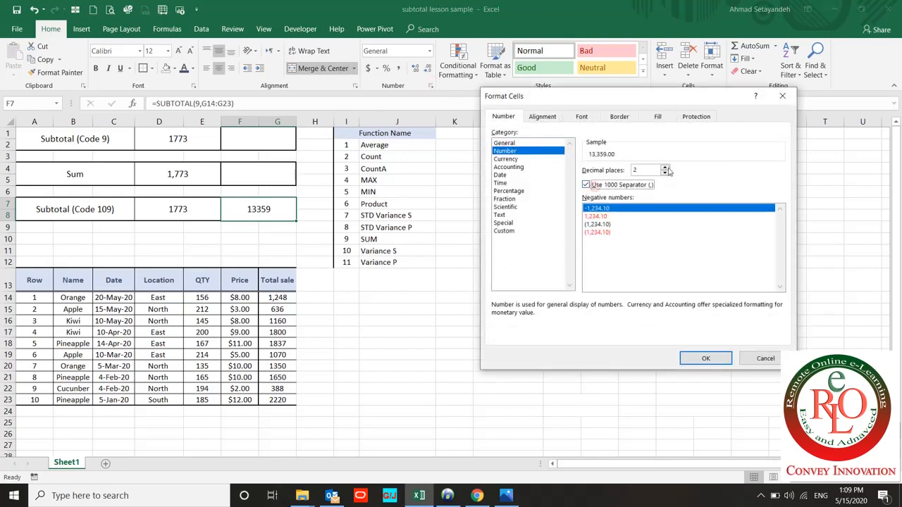
left_click(705, 358)
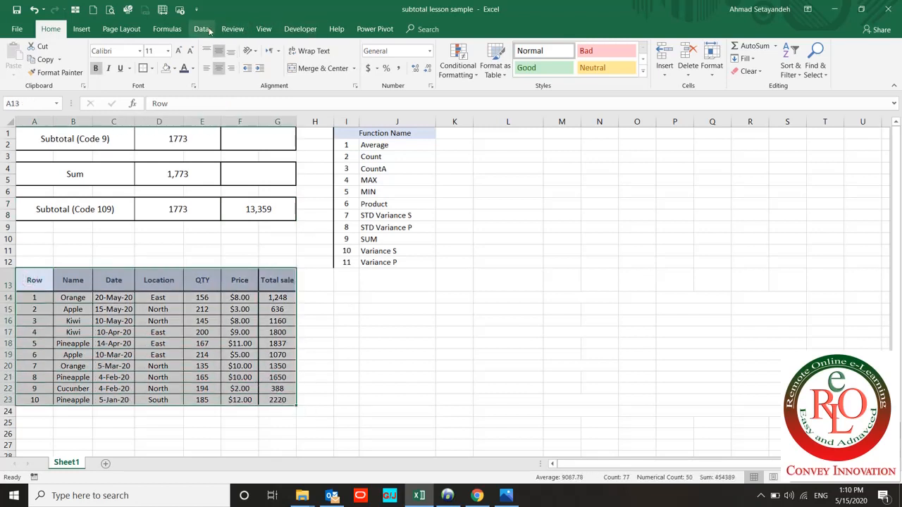
Convert A13:G23 into an Excel table with headers and filter buttons.
left_click(81, 29)
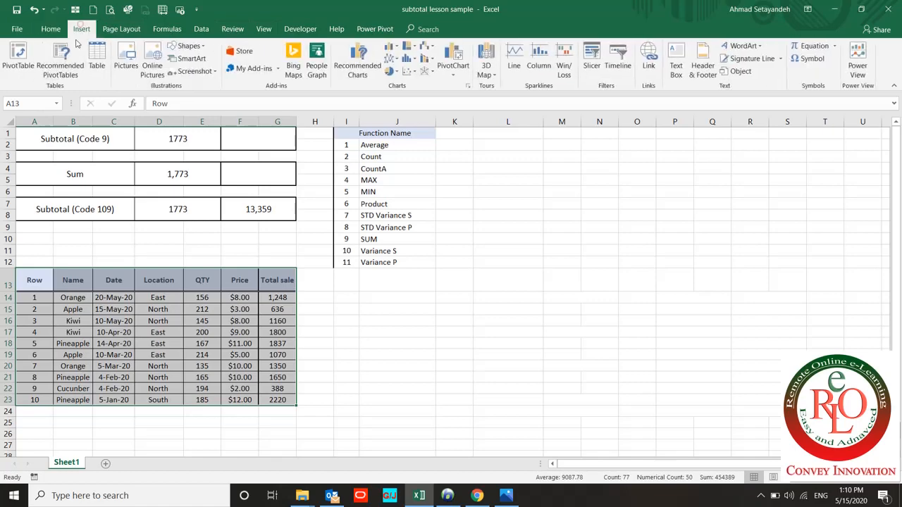
left_click(97, 59)
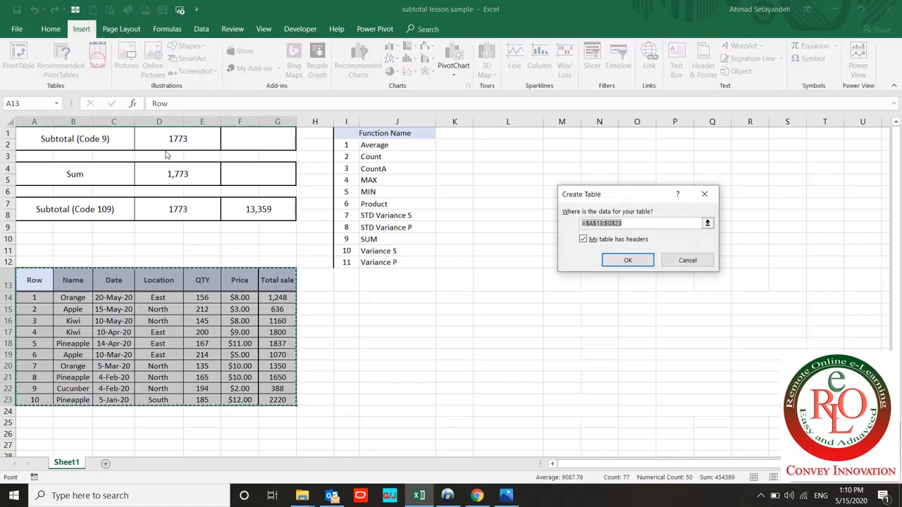
left_click(627, 260)
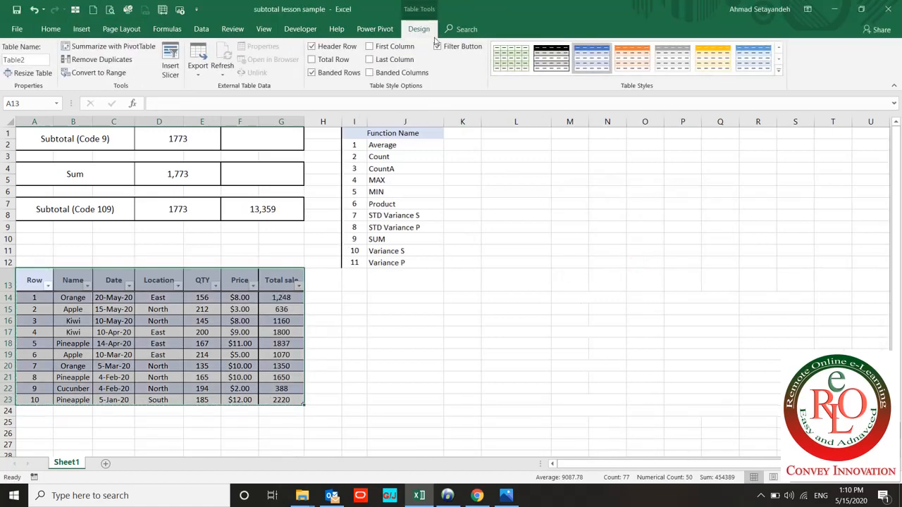
mouse_move(170, 60)
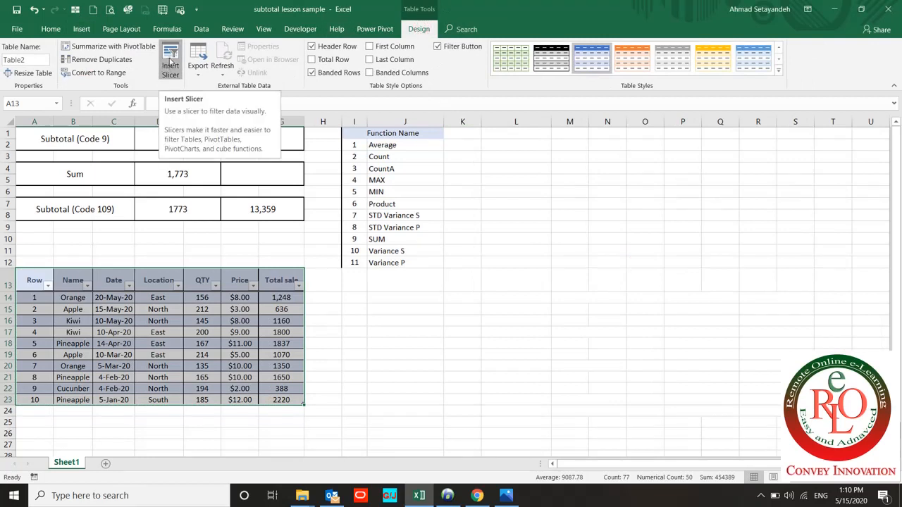
Insert Name and Location slicers for the fruit sales table.
left_click(170, 60)
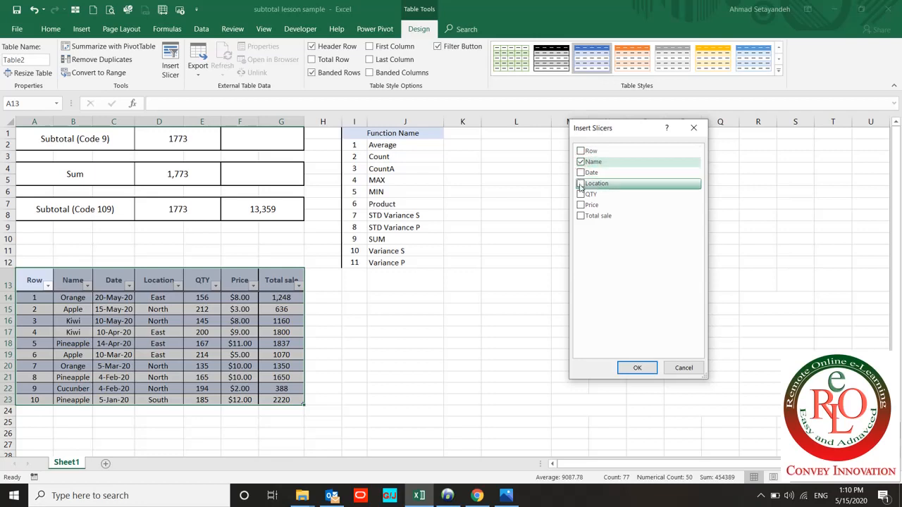
left_click(580, 183)
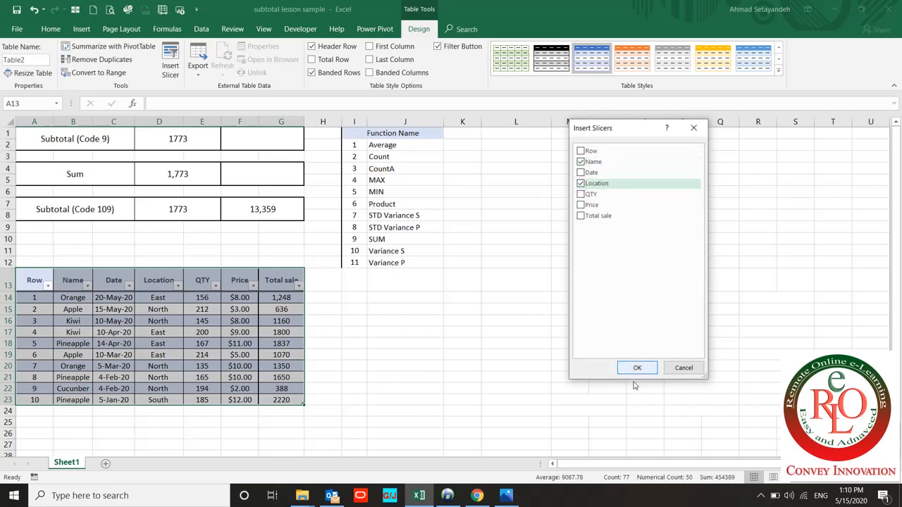
left_click(637, 367)
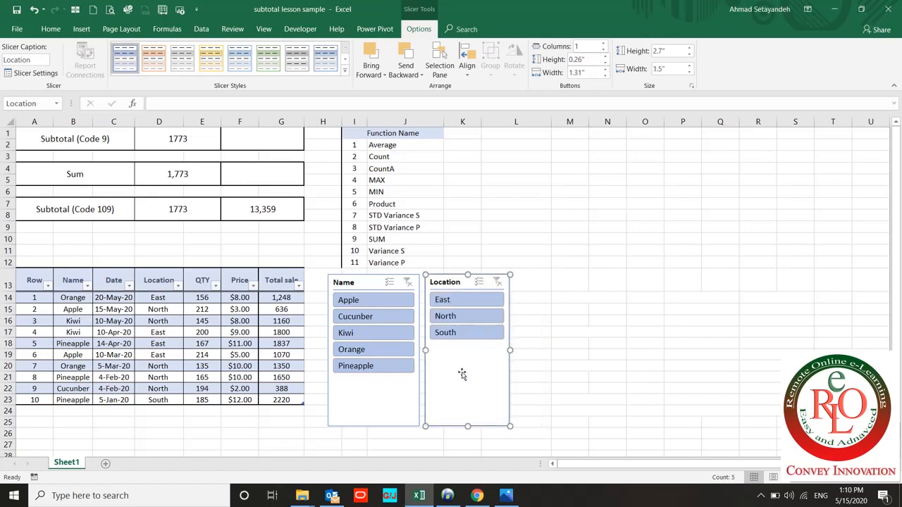
Filter to Apple sales and fill the total sales subtotal cell yellow.
left_click(374, 299)
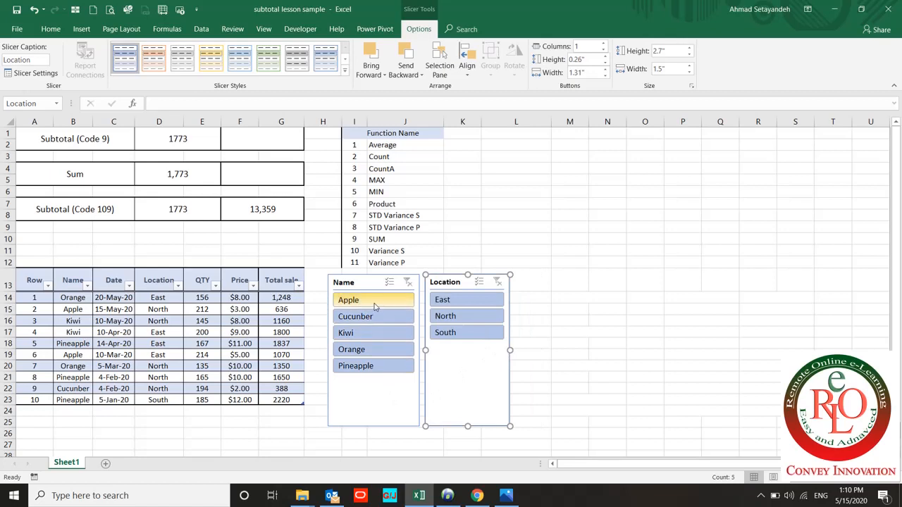
left_click(348, 300)
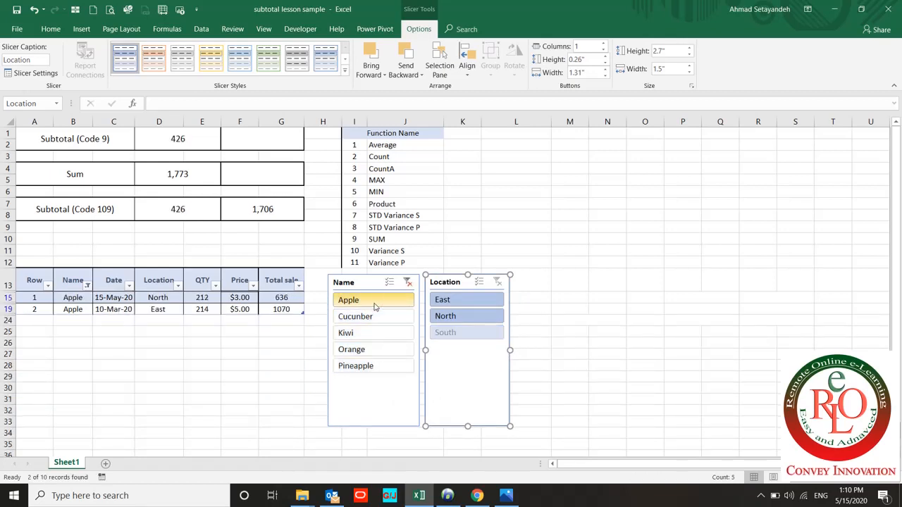
left_click(445, 315)
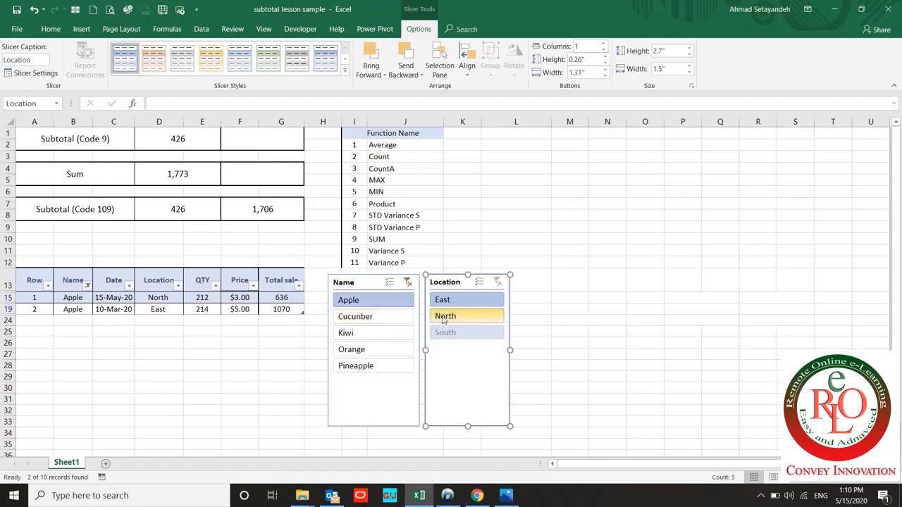
left_click(445, 316)
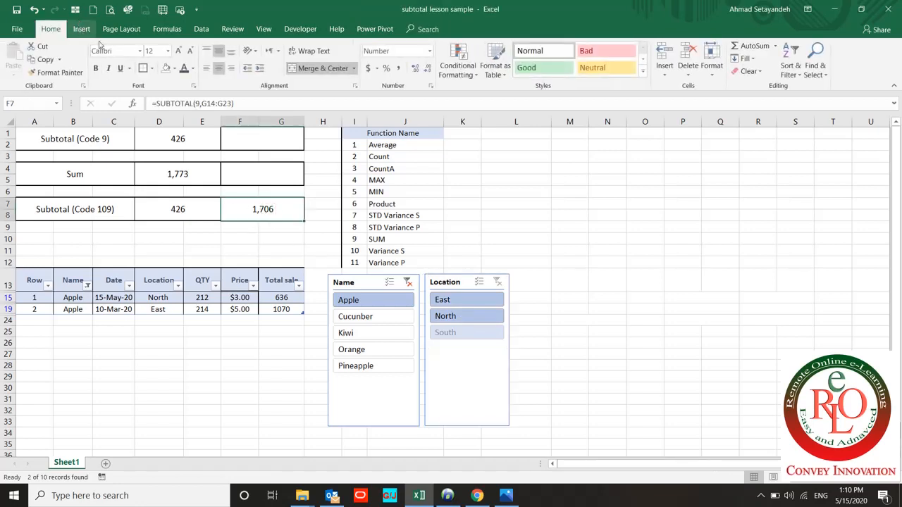
left_click(175, 68)
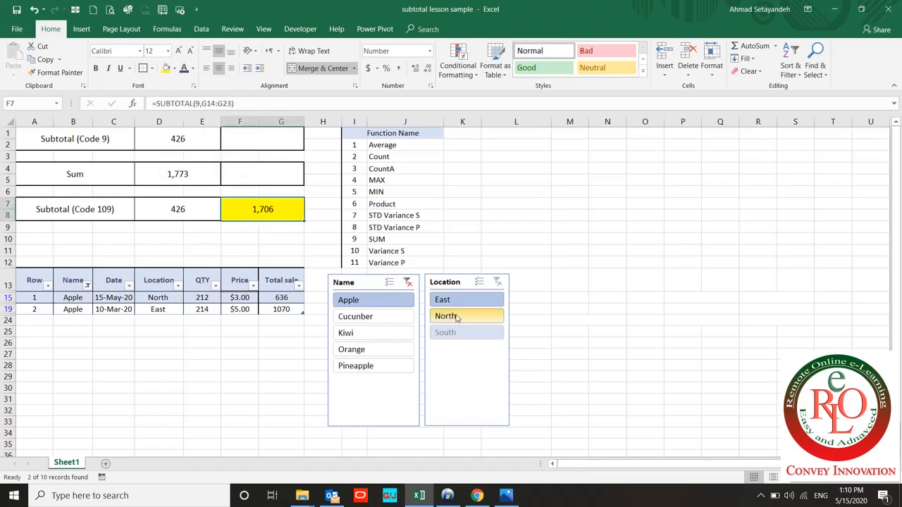
Try Apple-North and Orange-East slicer picks, ending with Pineapple in South (185 and 2,220).
left_click(445, 316)
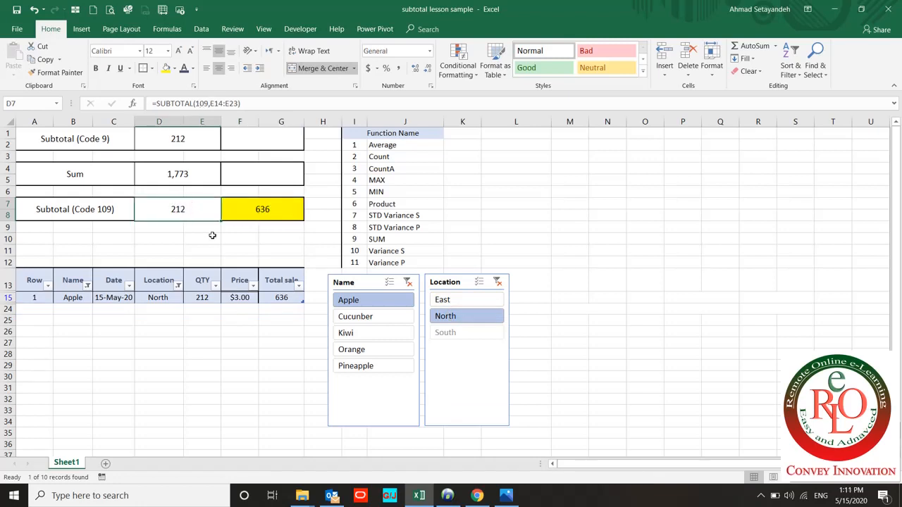
left_click(443, 299)
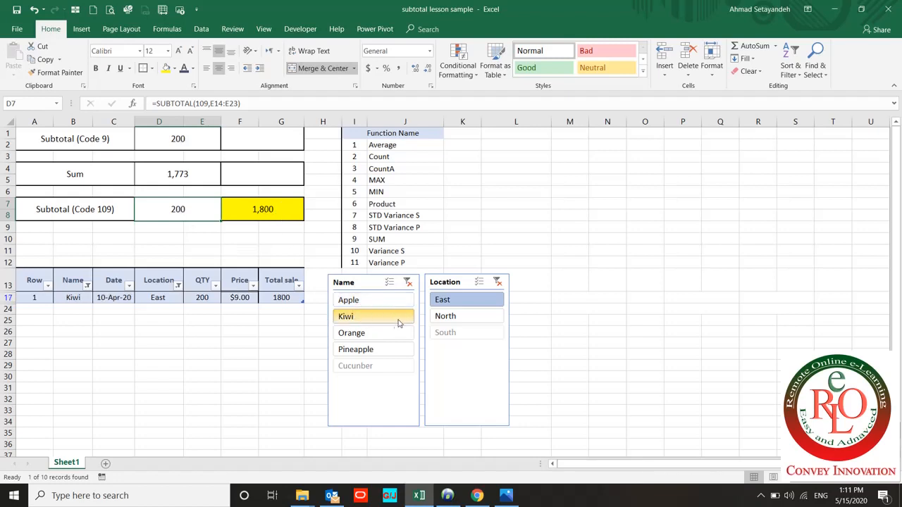
left_click(351, 332)
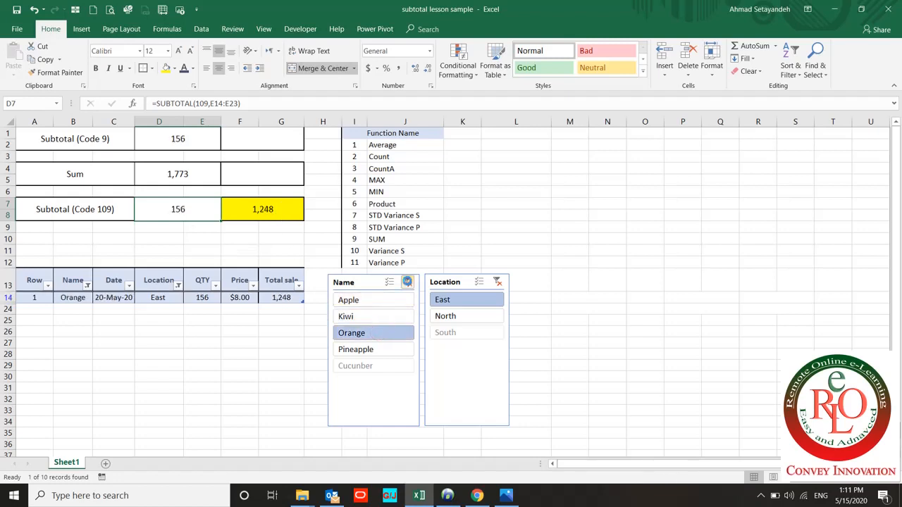
left_click(442, 299)
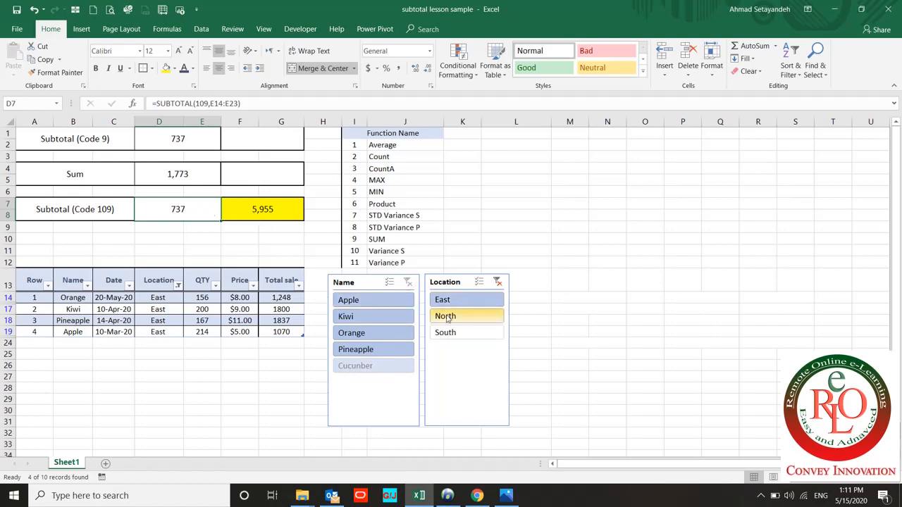
left_click(445, 332)
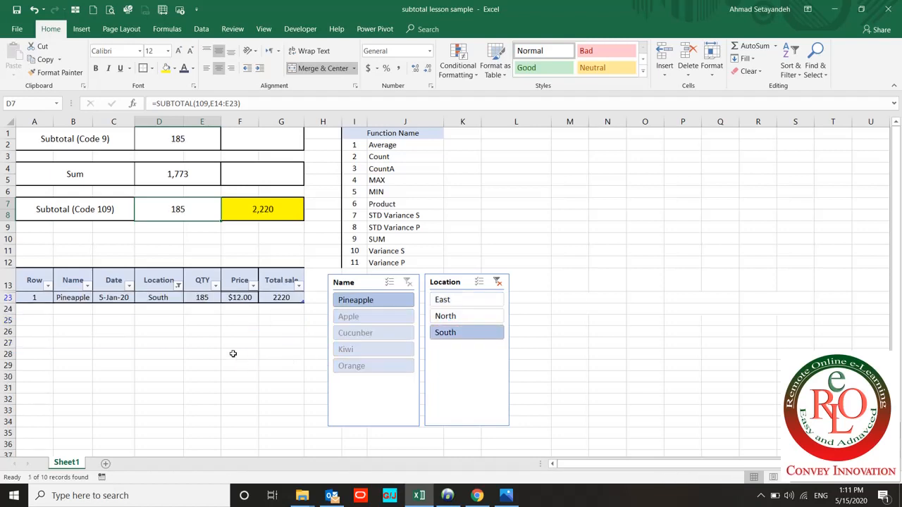
mouse_move(334, 266)
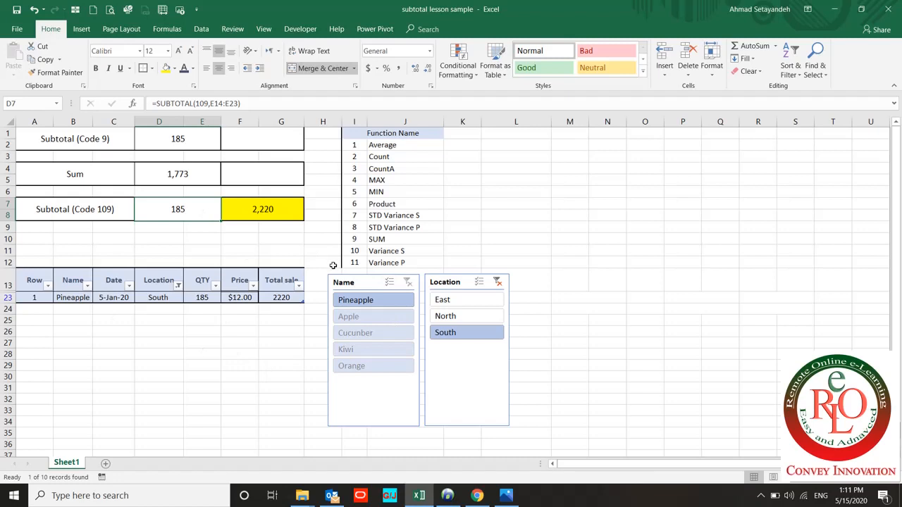
mouse_move(415, 164)
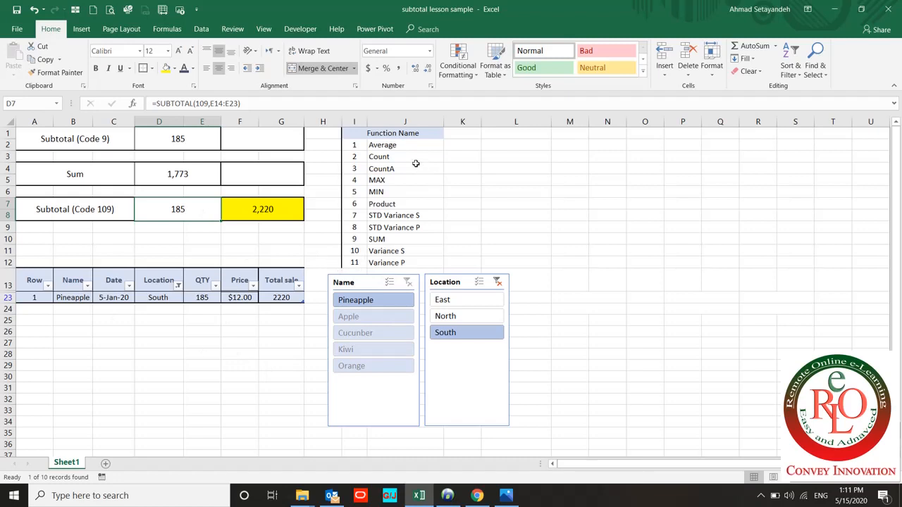
mouse_move(384, 262)
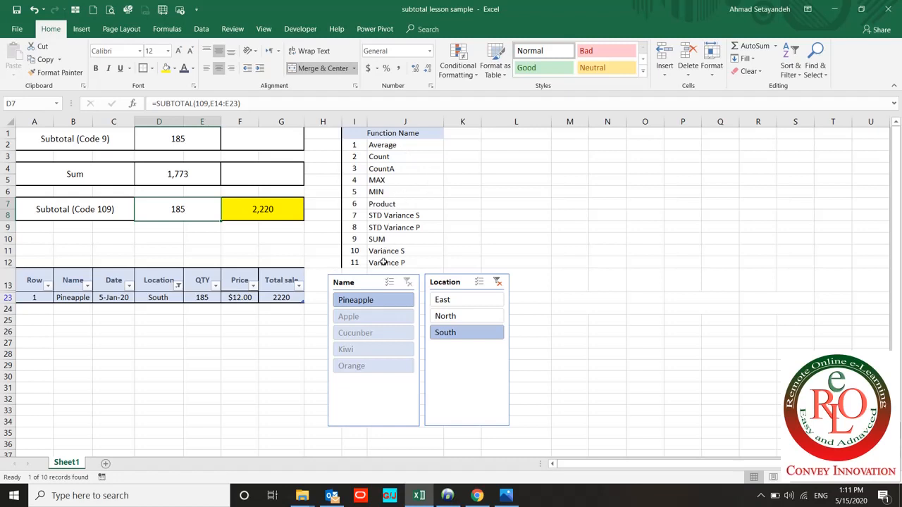
mouse_move(386, 267)
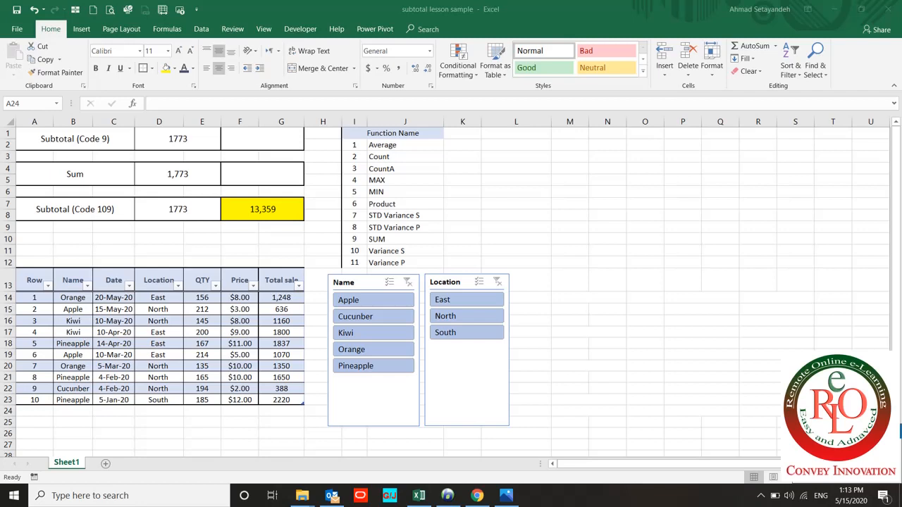
mouse_move(445, 315)
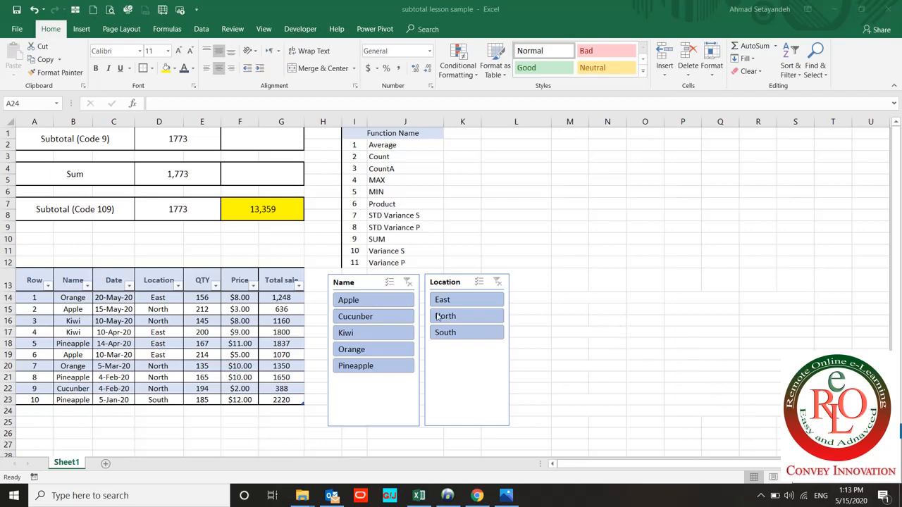
Clear the slicer filters so all ten sales rows show again with 13,359 total.
left_click(442, 299)
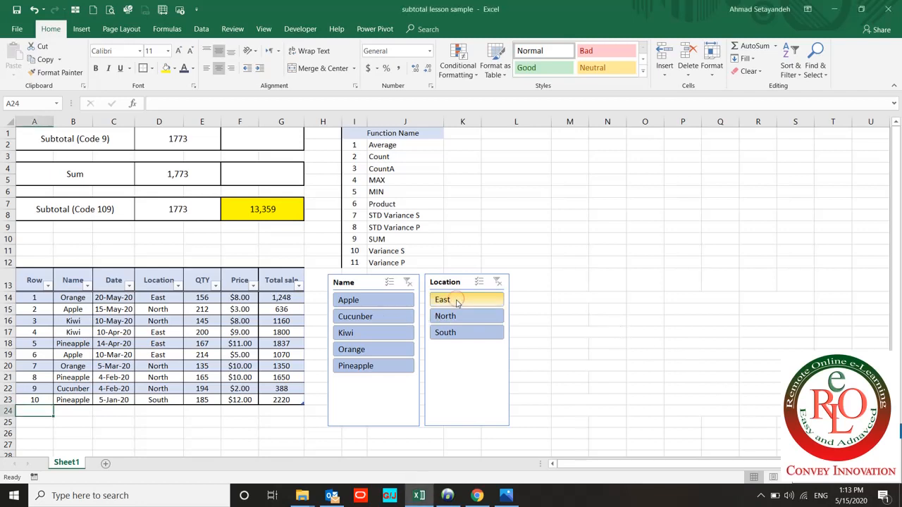
left_click(442, 299)
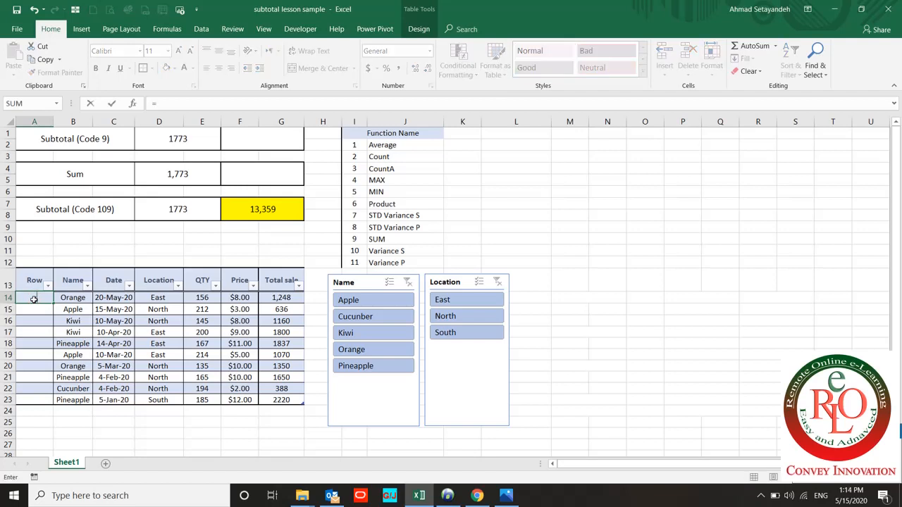
type("=sub")
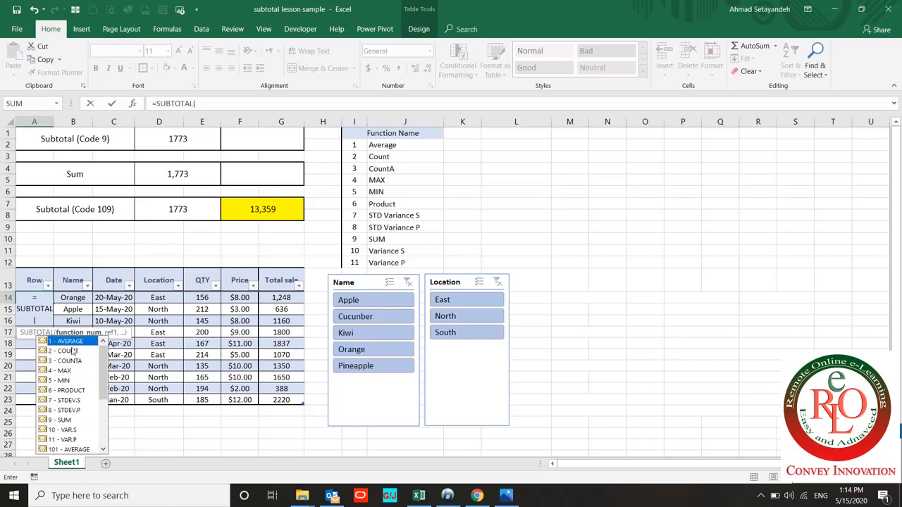
mouse_move(70, 363)
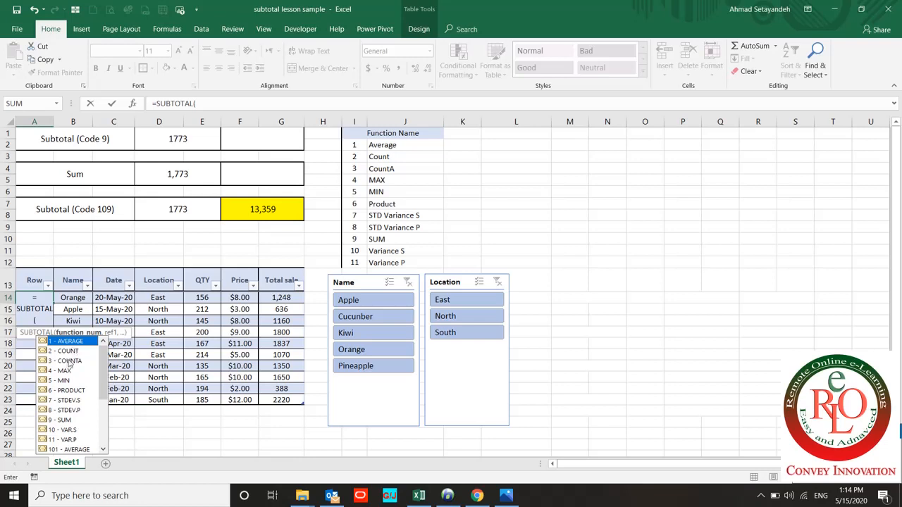
mouse_move(70, 352)
type("3,")
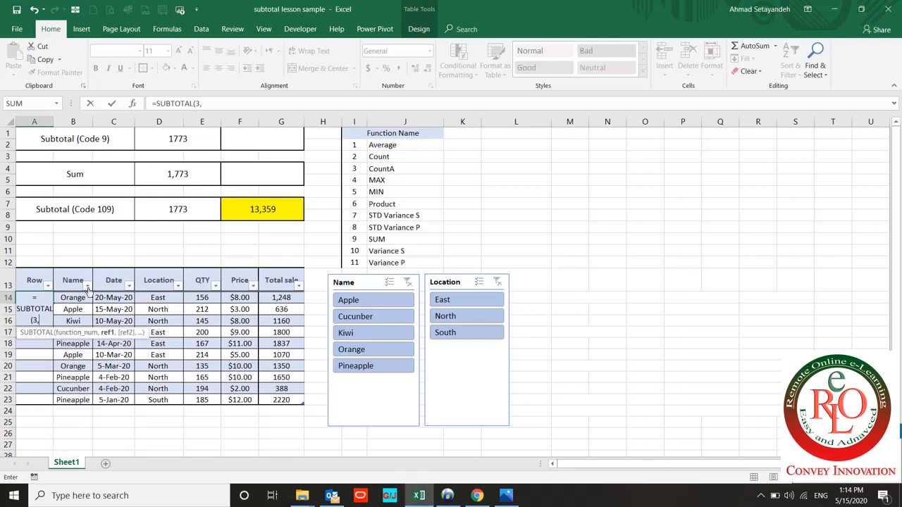
left_click(73, 296)
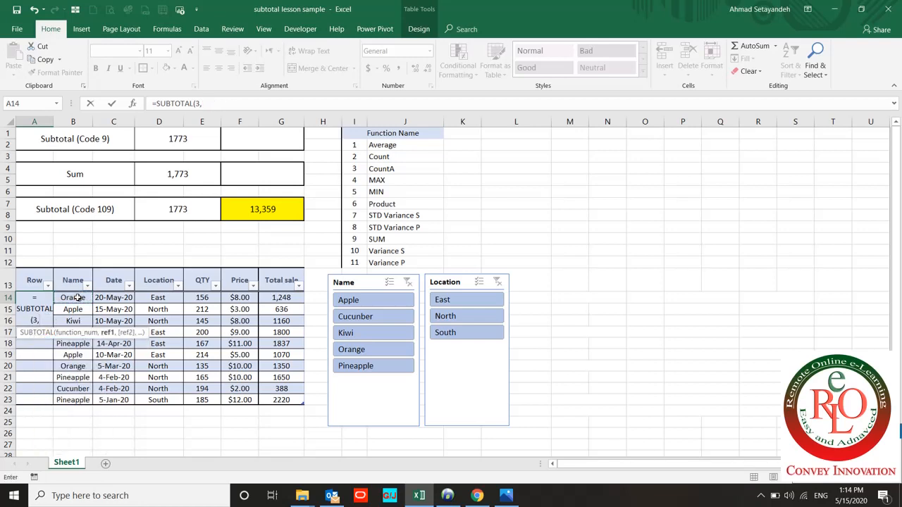
left_click(73, 297)
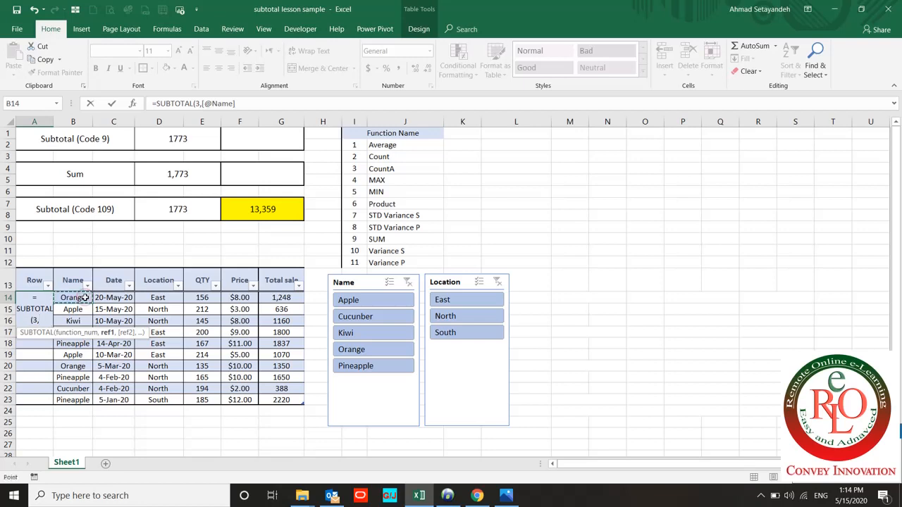
left_click(113, 297)
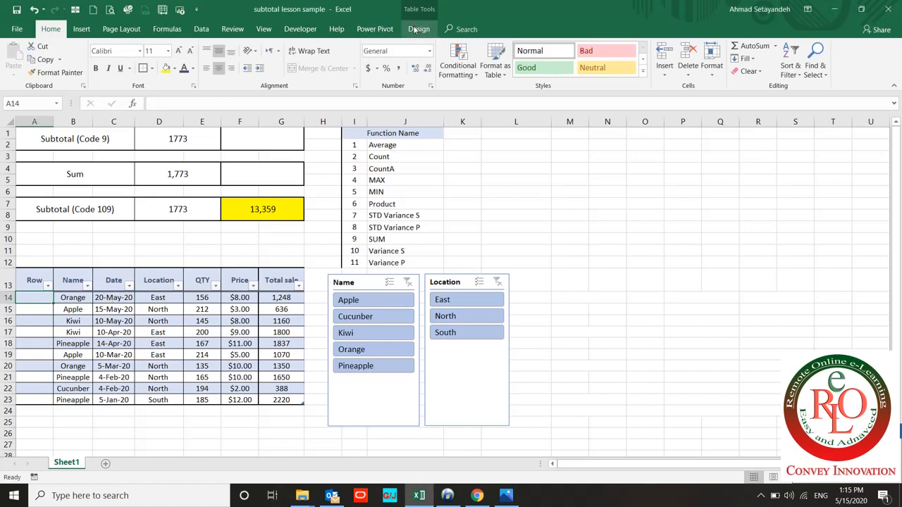
Convert the fruit sales table to a plain range from Table Design, confirming with Yes.
left_click(418, 29)
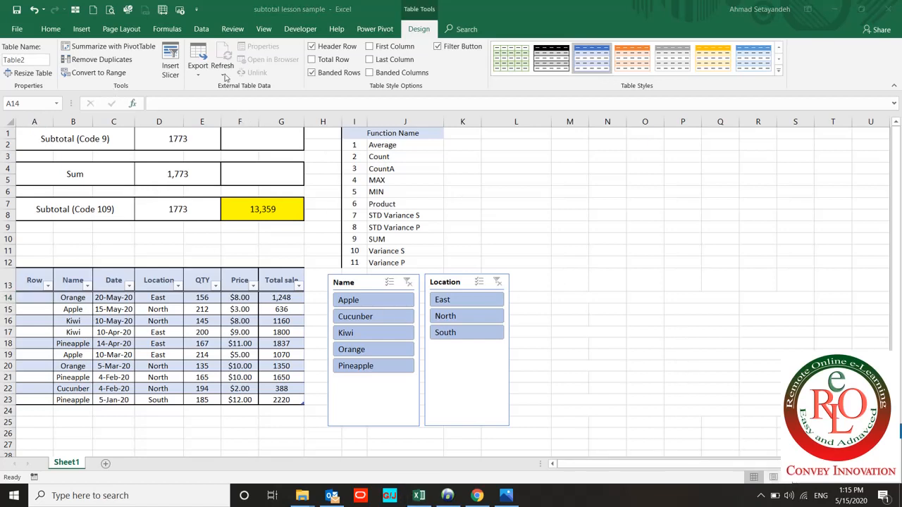
mouse_move(197, 60)
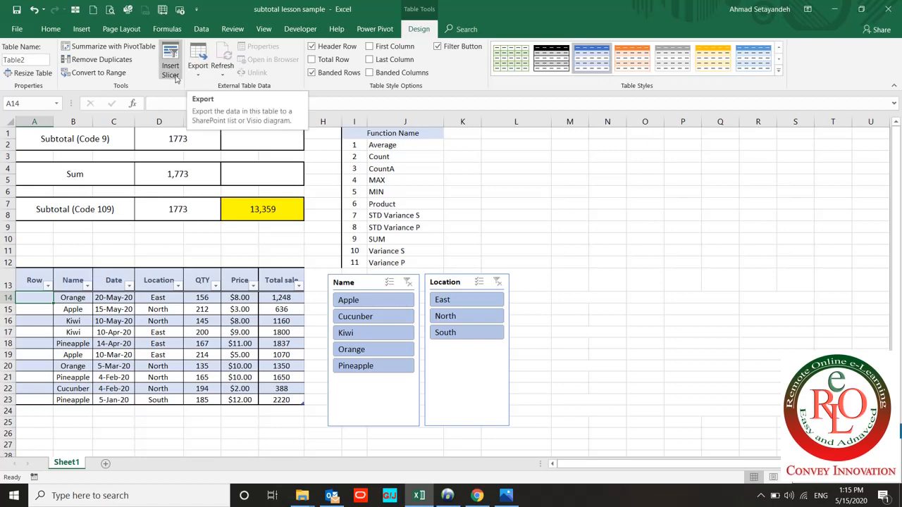
left_click(197, 60)
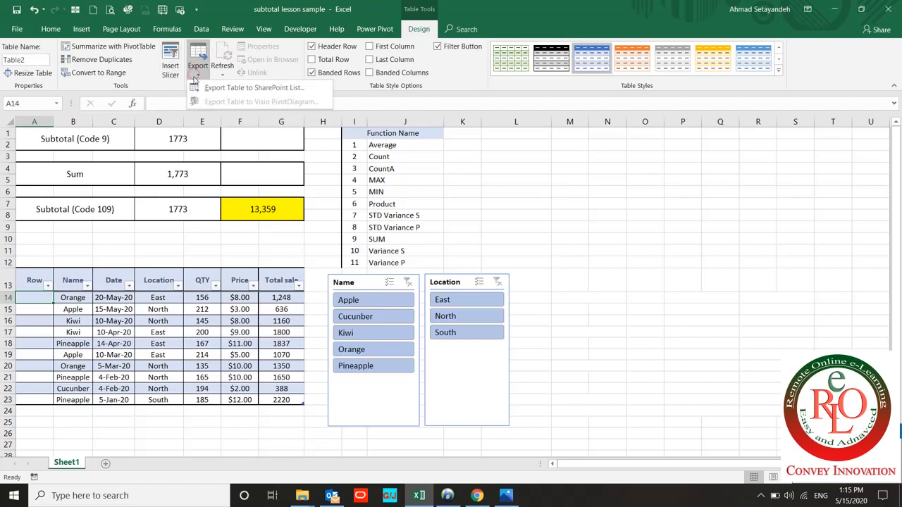
left_click(232, 229)
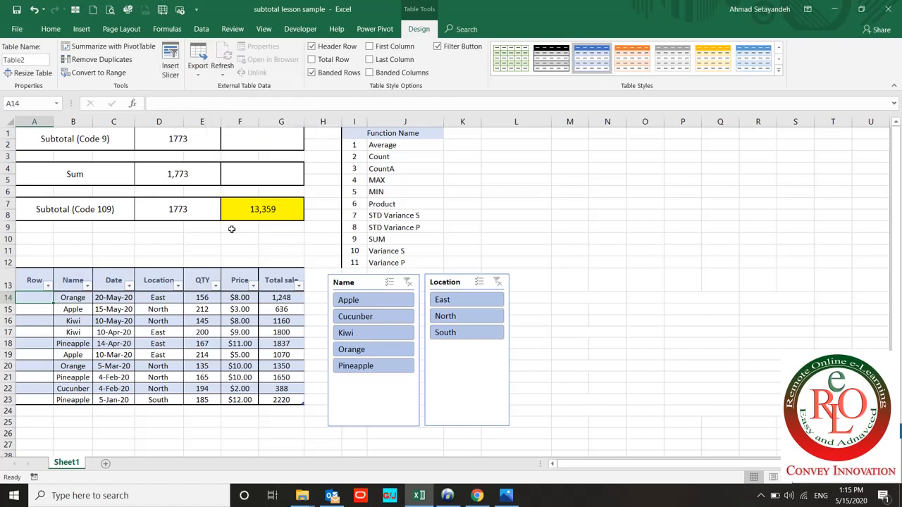
mouse_move(433, 227)
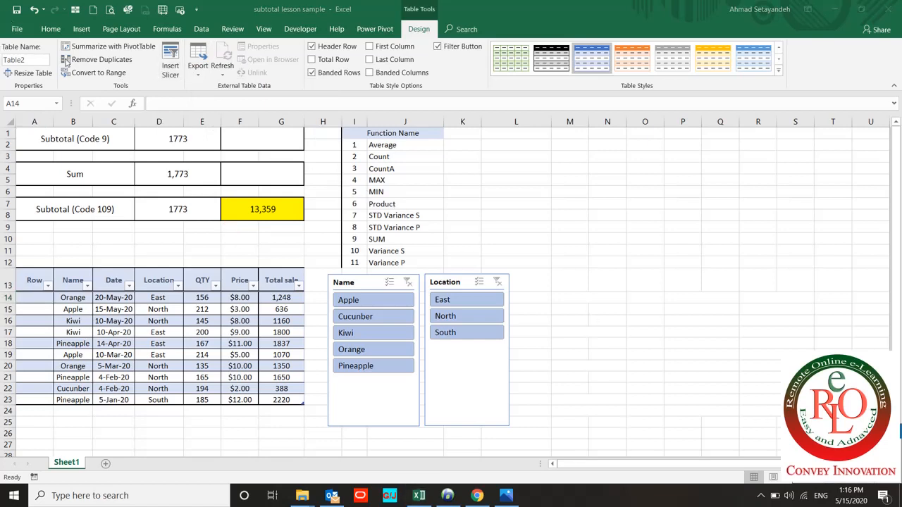
left_click(98, 72)
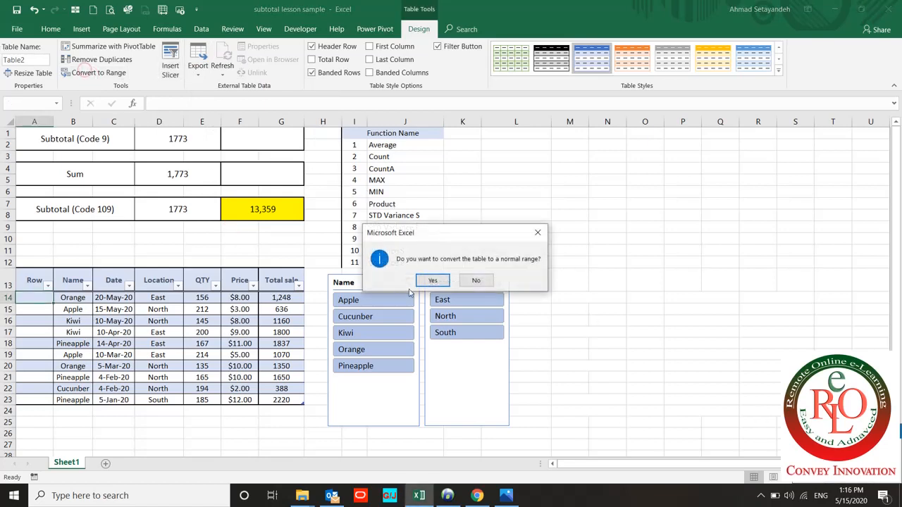
left_click(433, 280)
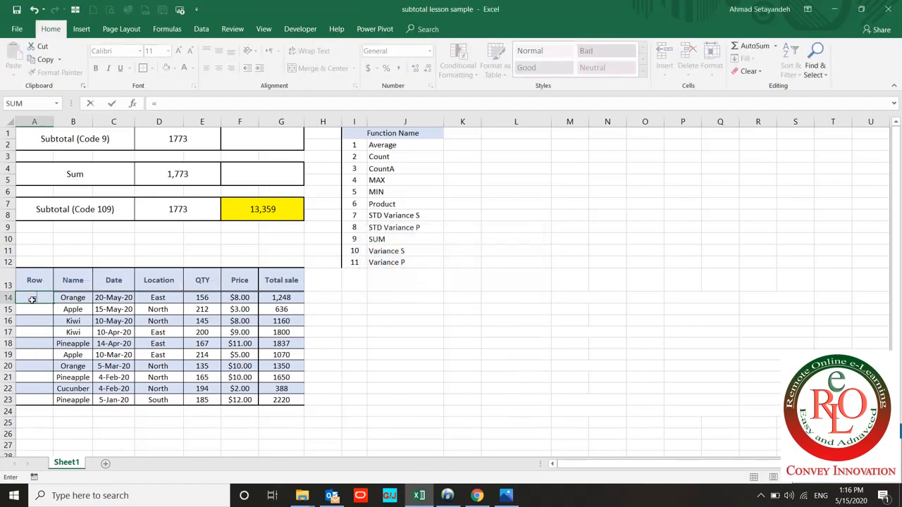
Enter =SUBTOTAL(3,B$14:B14) in A14 and fill it down through A23 to number rows 1–10.
type("=su")
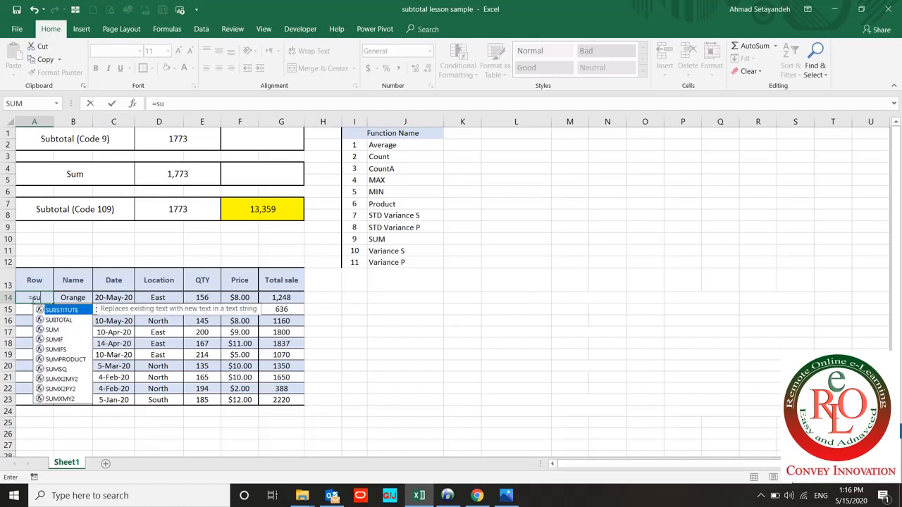
type("b")
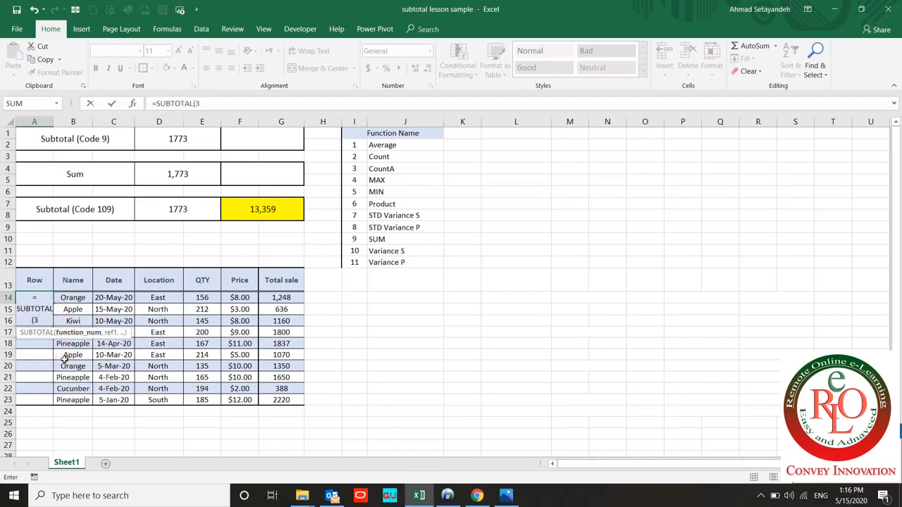
type(",")
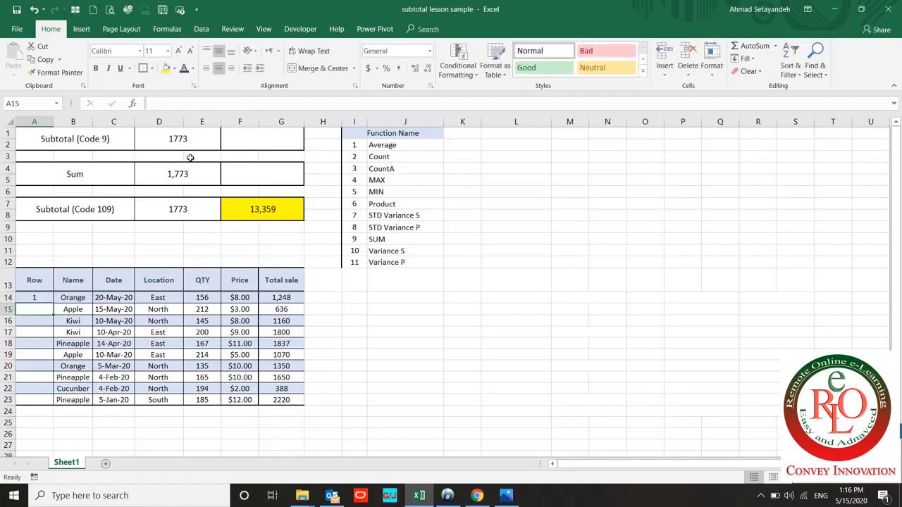
left_click(34, 297)
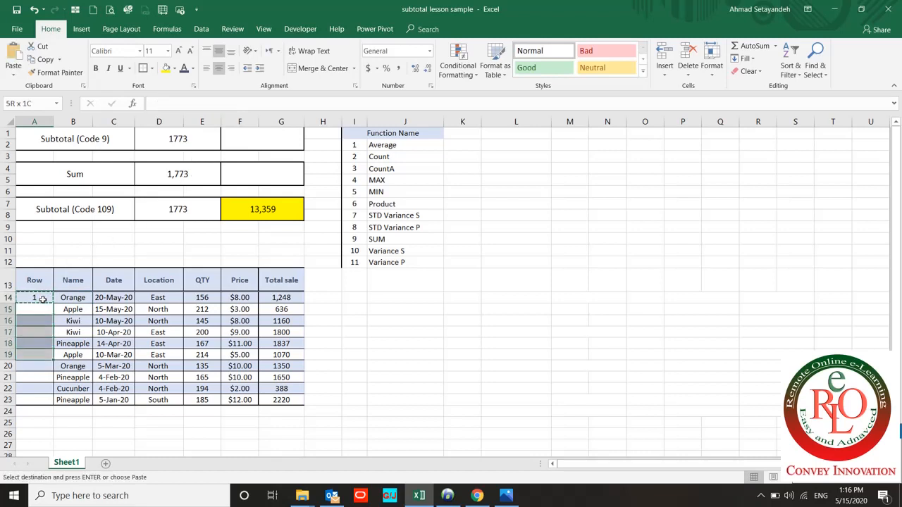
left_click(34, 309)
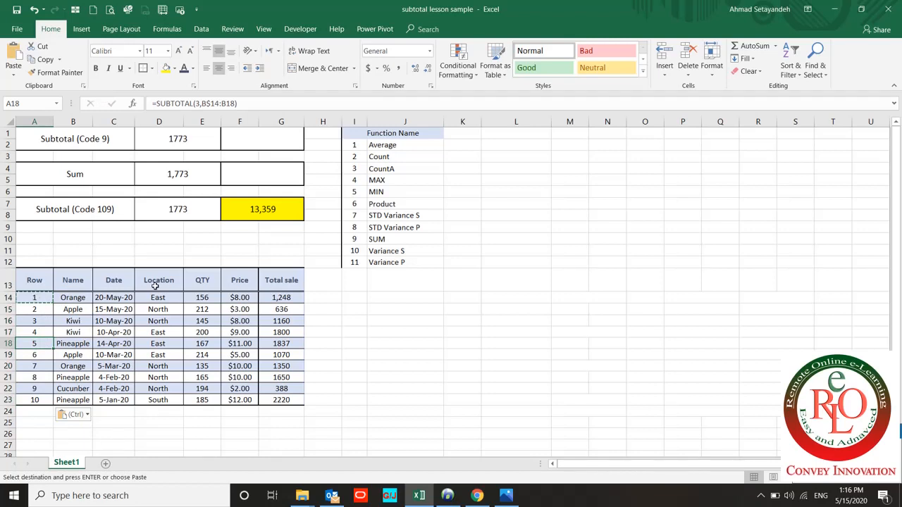
left_click(322, 297)
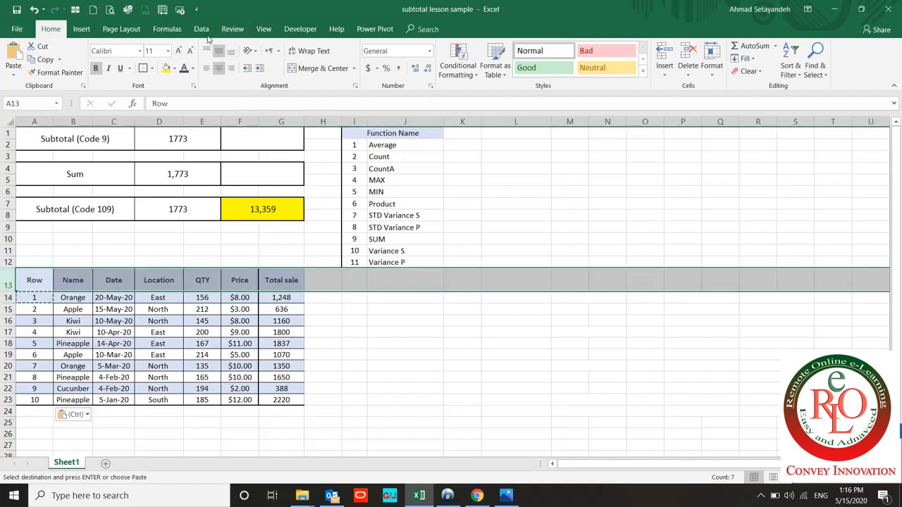
Enable Data > Filter on row 13, test a Name filter for Orange, then clear it to show all rows.
left_click(201, 29)
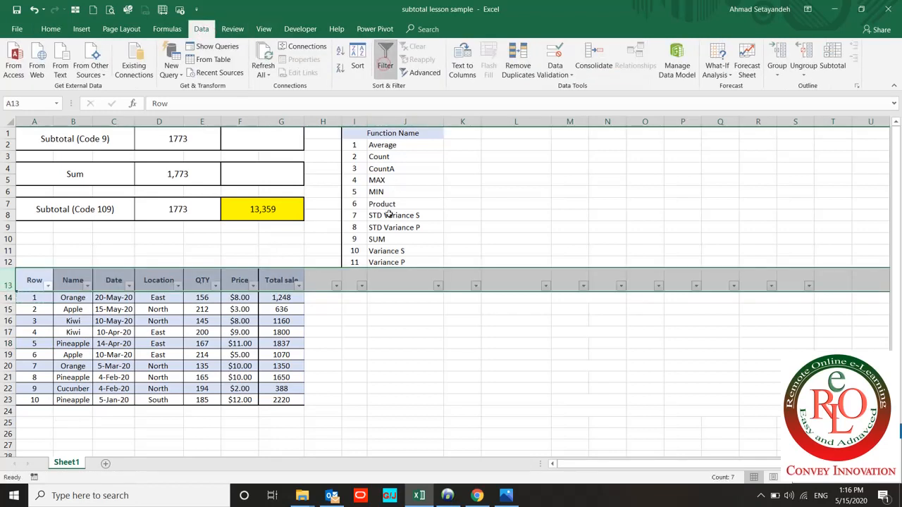
left_click(88, 285)
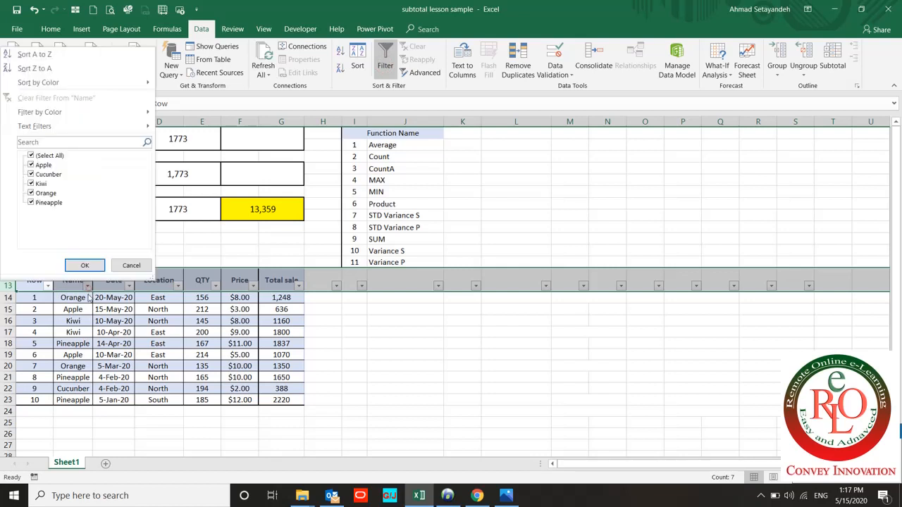
left_click(46, 193)
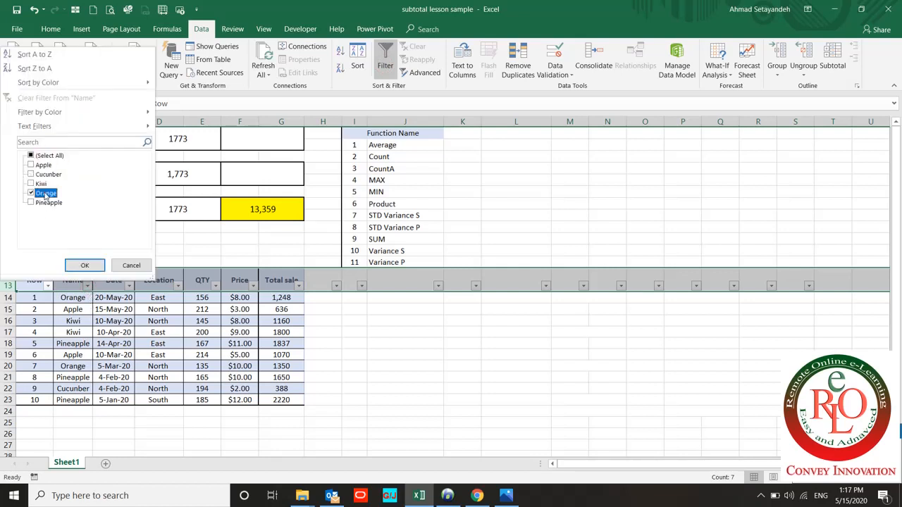
left_click(84, 264)
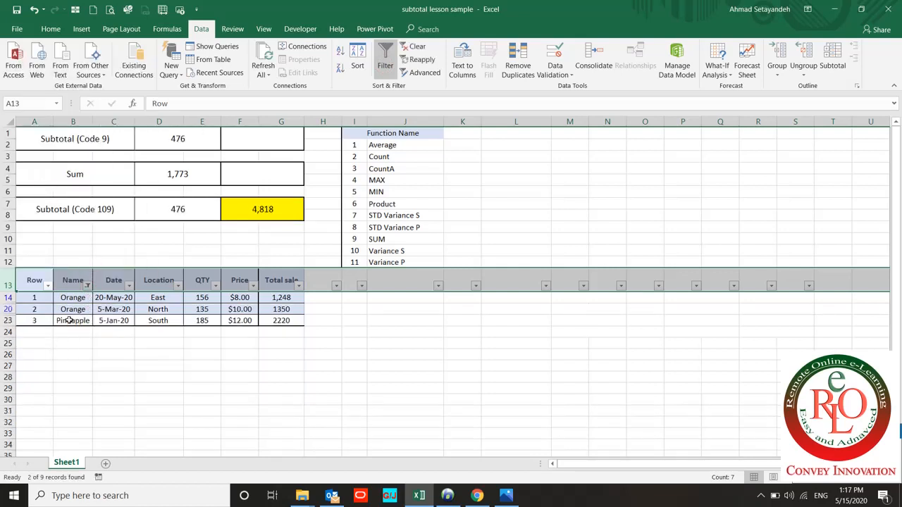
left_click(73, 320)
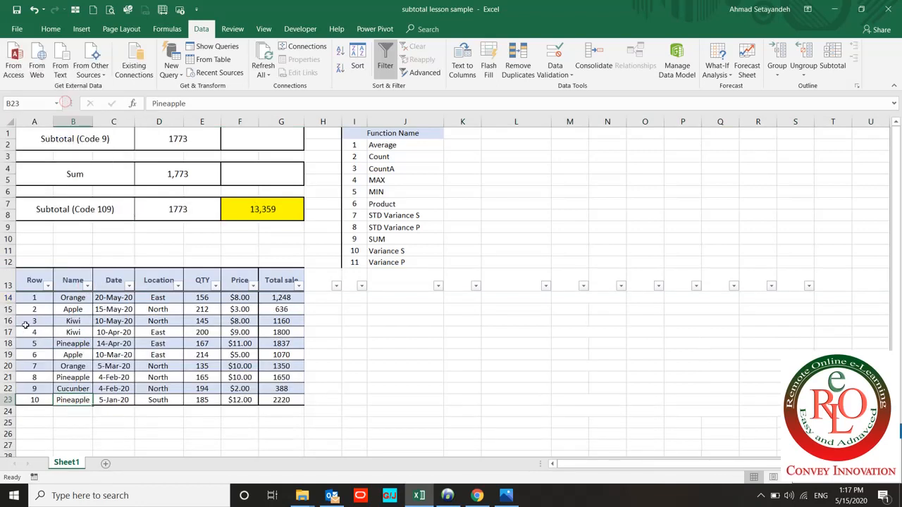
left_click(34, 297)
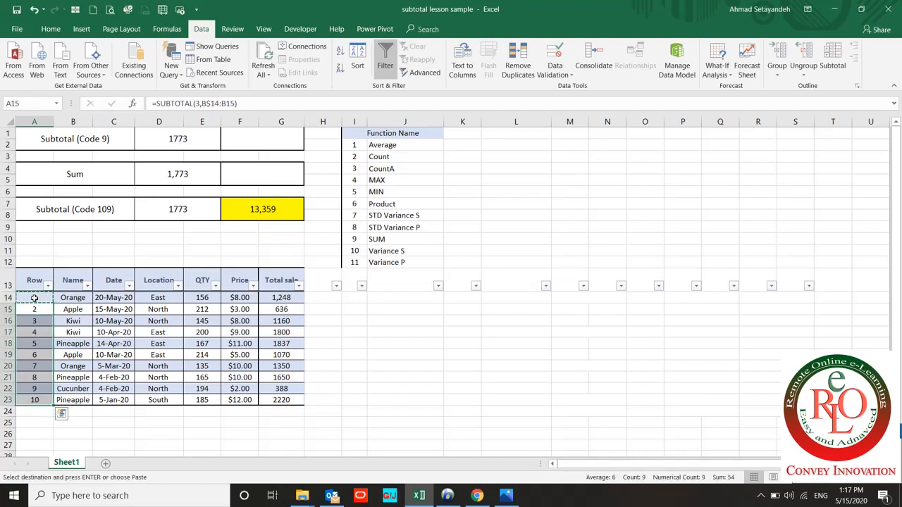
Paste =--SUBTOTAL(3,B$14:B14) down column A and filter Name to Pineapple to see rows renumber.
right_click(34, 296)
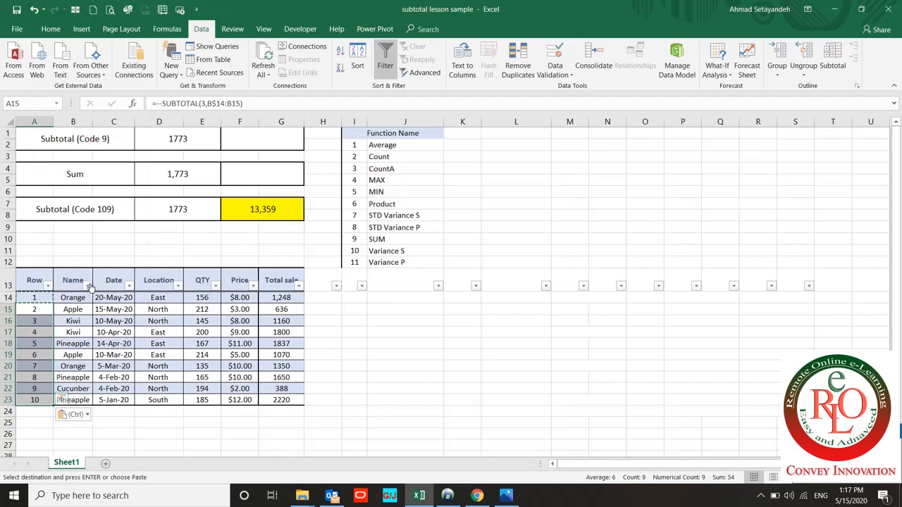
left_click(91, 285)
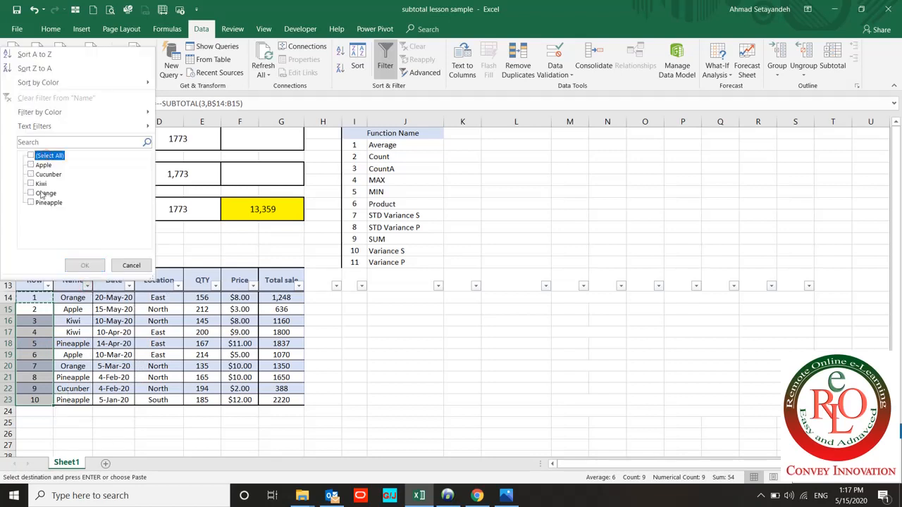
left_click(85, 265)
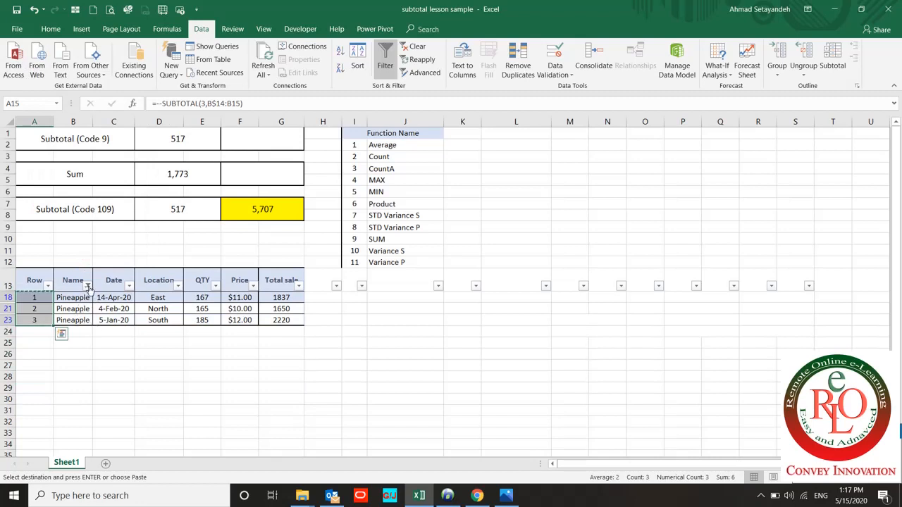
Switch the Name filter to Orange, then clear it so all ten rows show, totalling 1773 and 13,359.
left_click(88, 285)
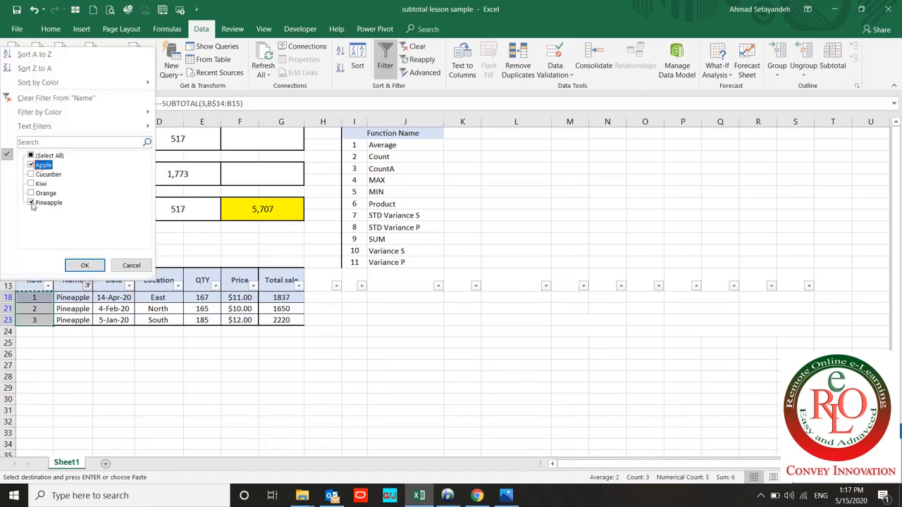
left_click(31, 203)
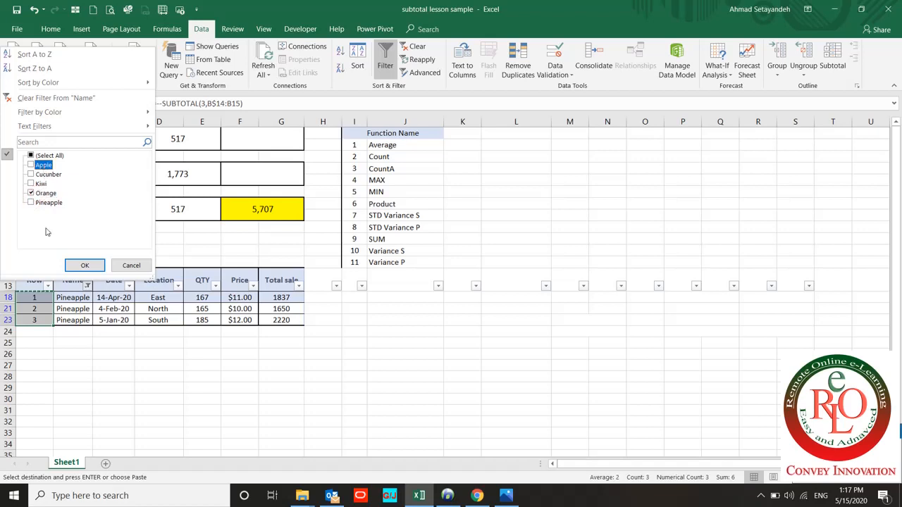
left_click(85, 265)
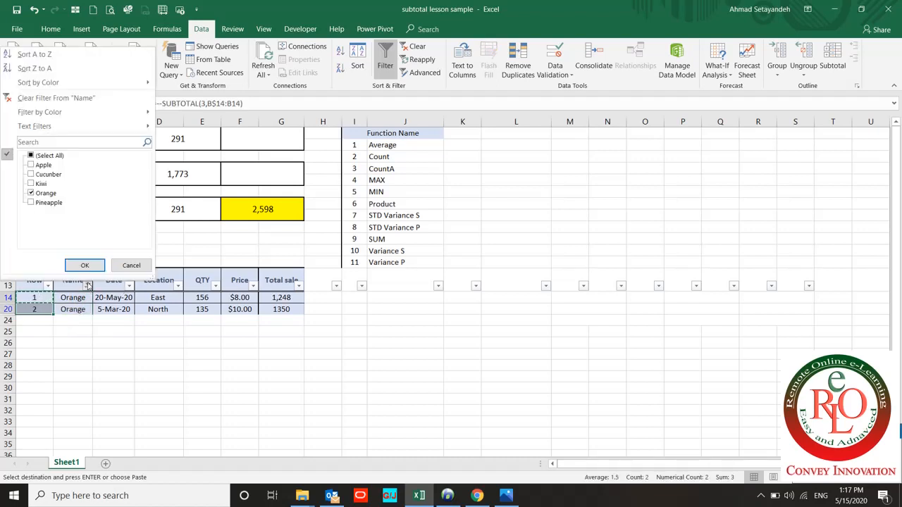
left_click(84, 265)
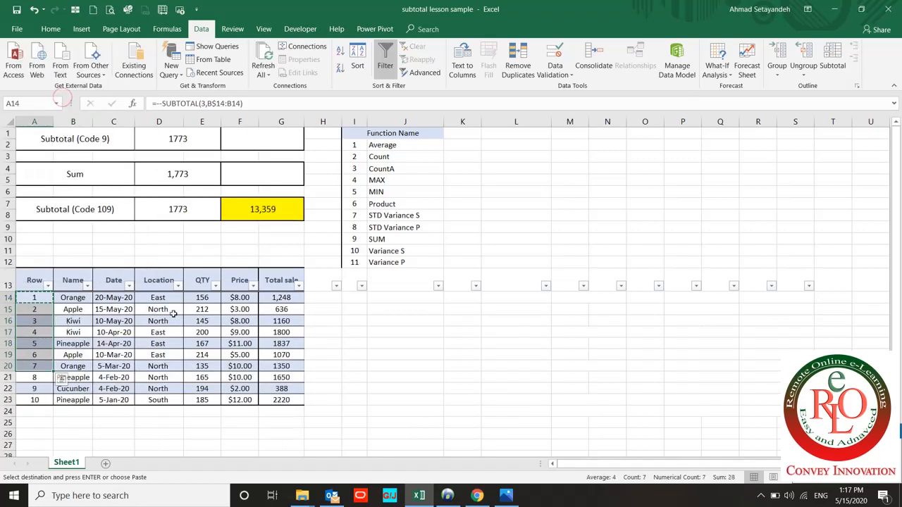